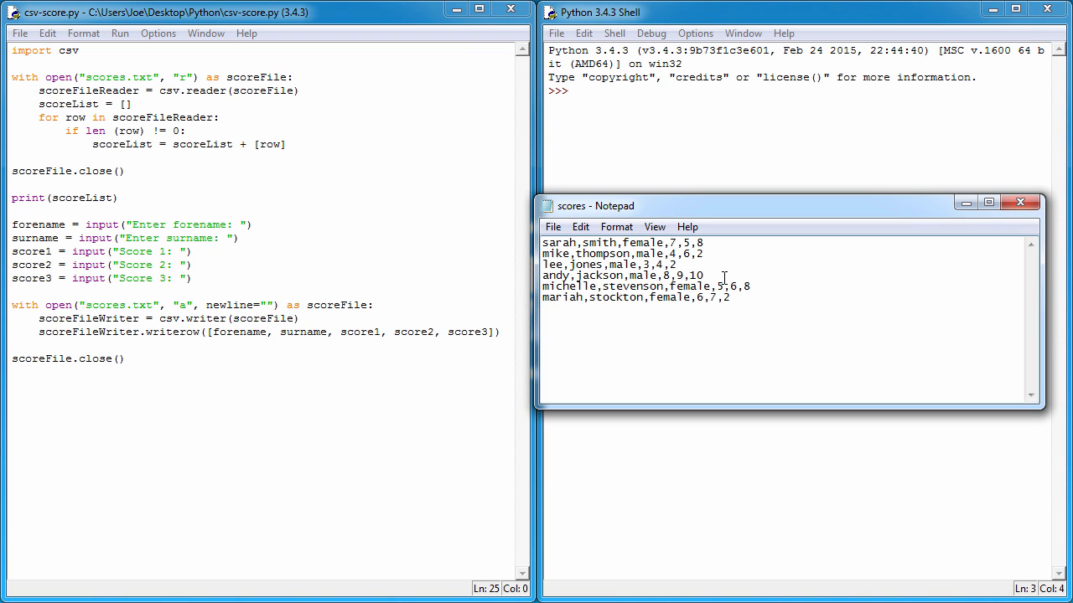
{"action": "mouse_move", "coordinate": [709, 344]}
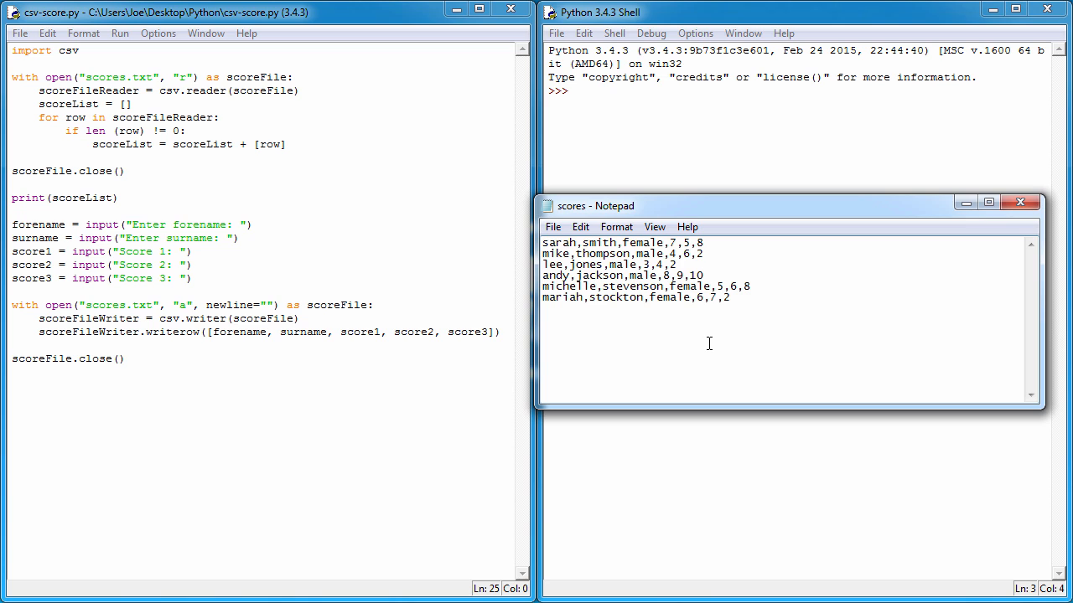
{"action": "mouse_move", "coordinate": [288, 268]}
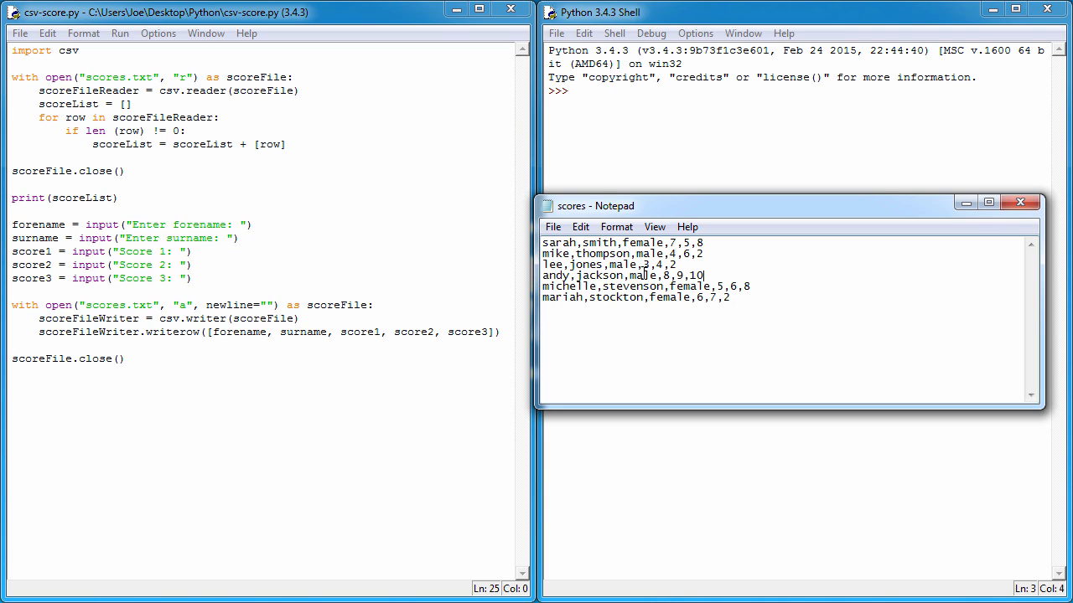
{"action": "mouse_move", "coordinate": [669, 285]}
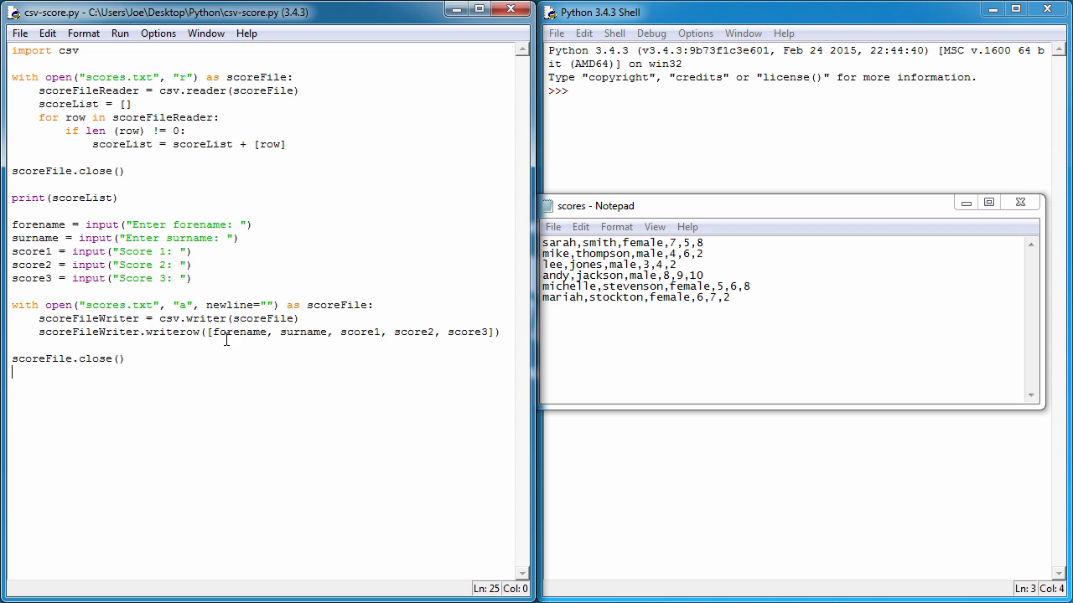
{"action": "mouse_move", "coordinate": [148, 359]}
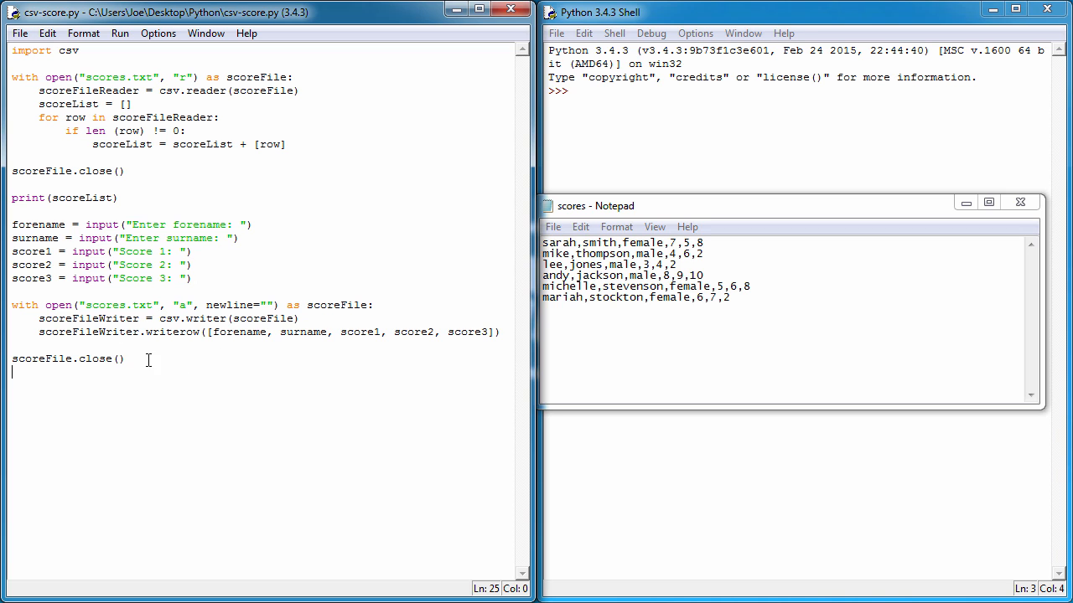
Select the lines from forename = input(...) to scoreFile.close() and comment them out via Format > Comment Out Region.
{"action": "left_click_drag", "start_coordinate": [13, 224], "coordinate": [124, 358]}
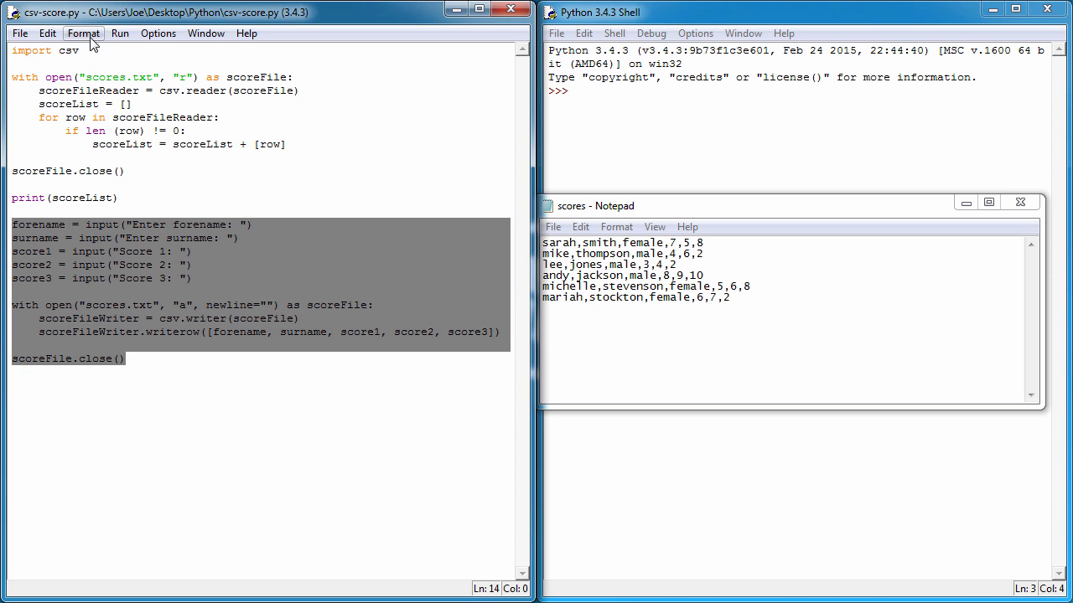
{"action": "left_click", "coordinate": [84, 33]}
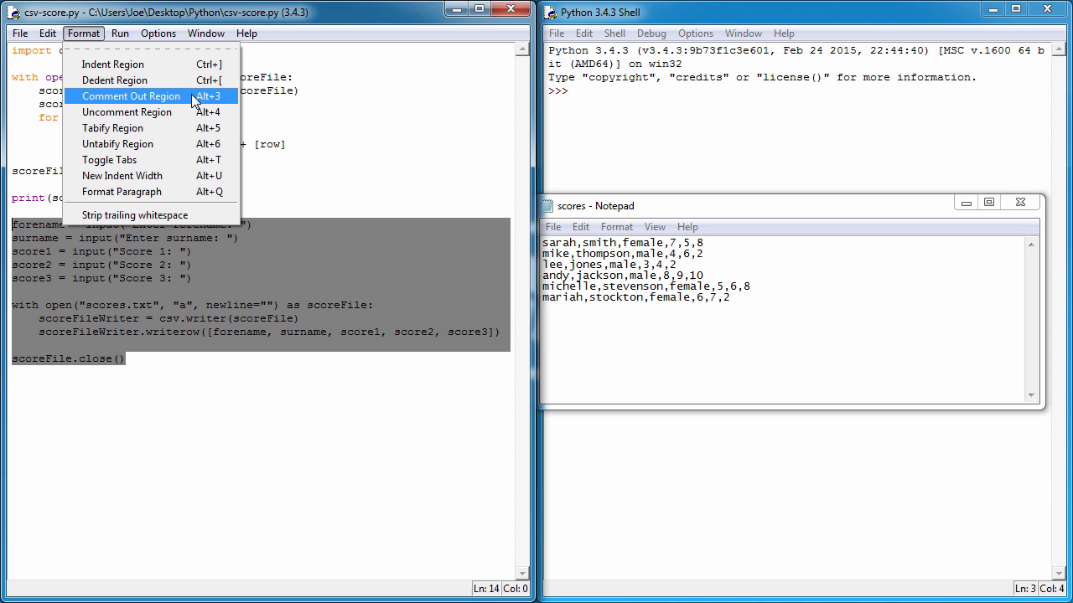
{"action": "left_click", "coordinate": [130, 95]}
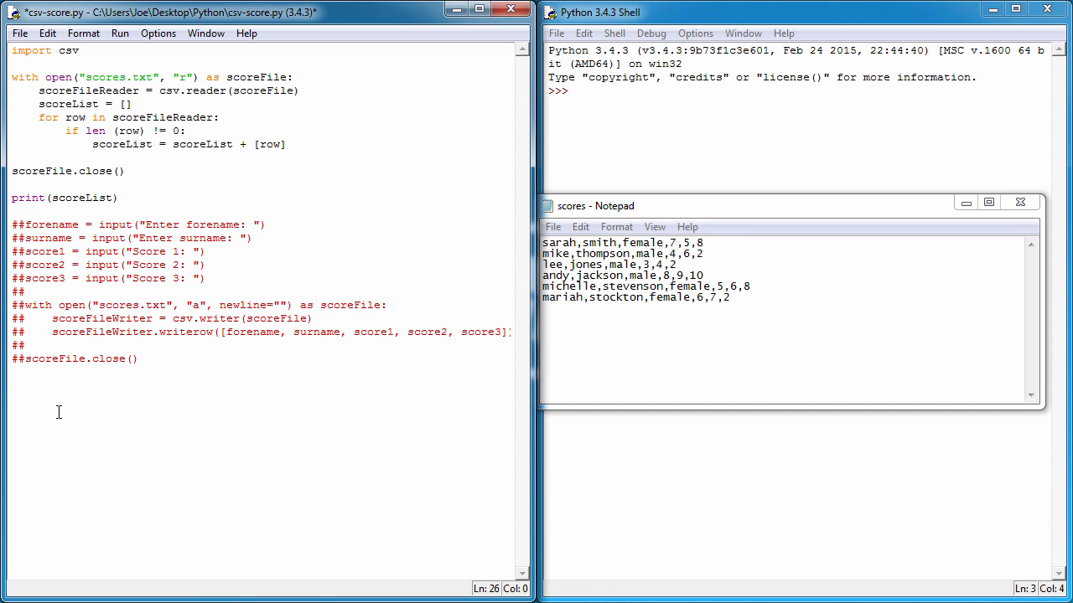
Add with open("scores.txt", "r") as scoreFile: below the commented-out code.
{"action": "left_click", "coordinate": [12, 386]}
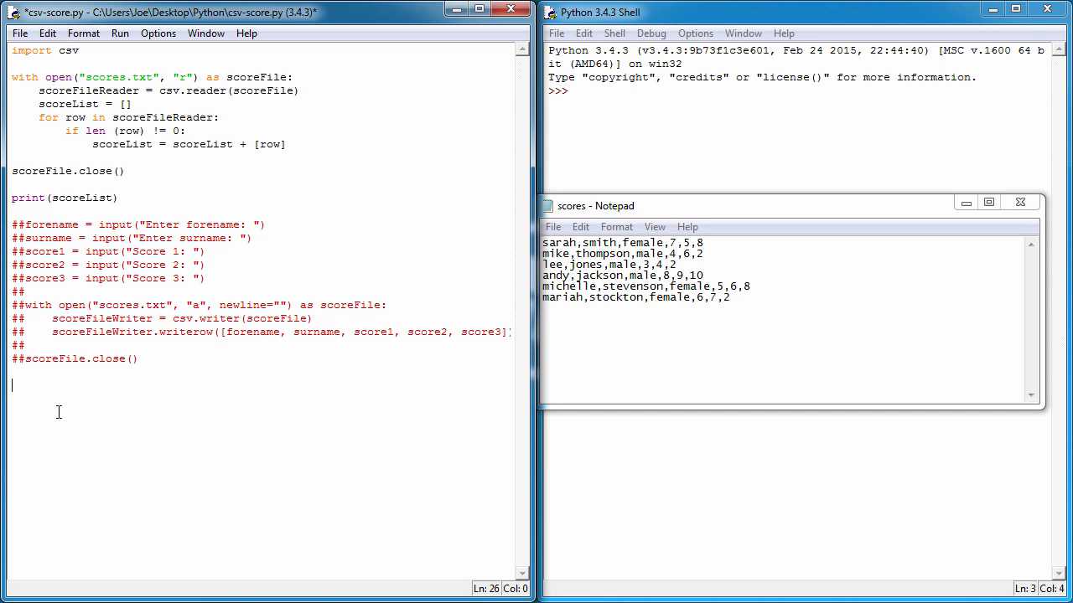
{"action": "type", "text": "wi"}
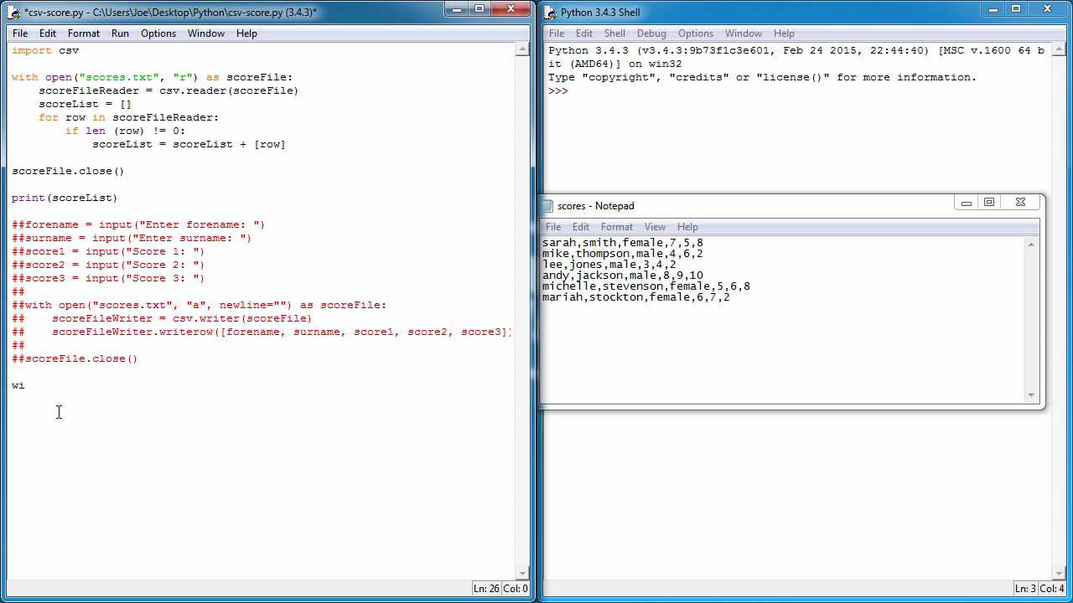
{"action": "type", "text": "th open"}
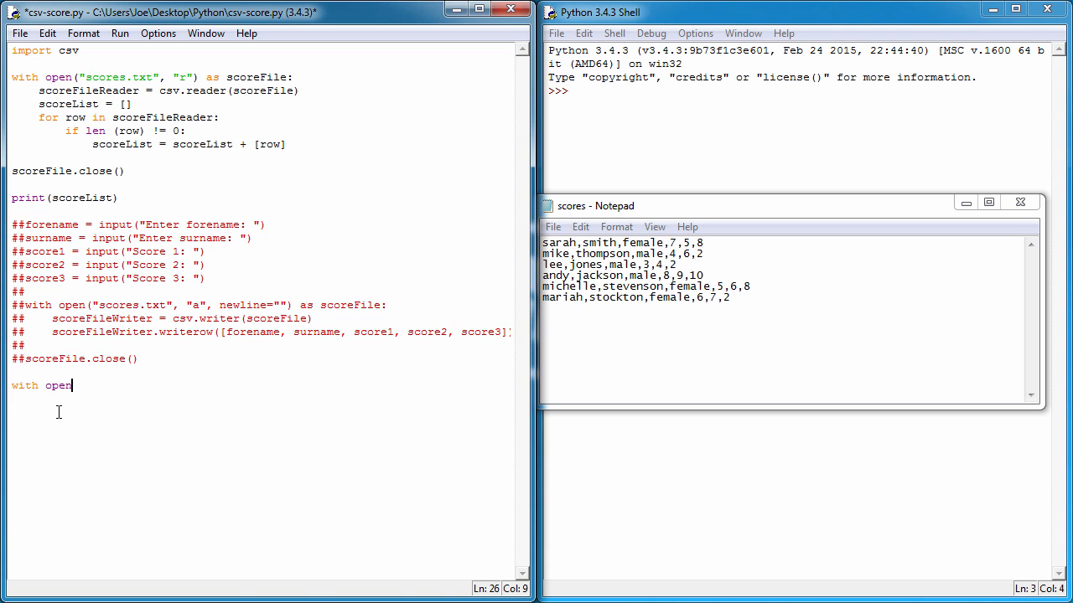
{"action": "type", "text": "(\""}
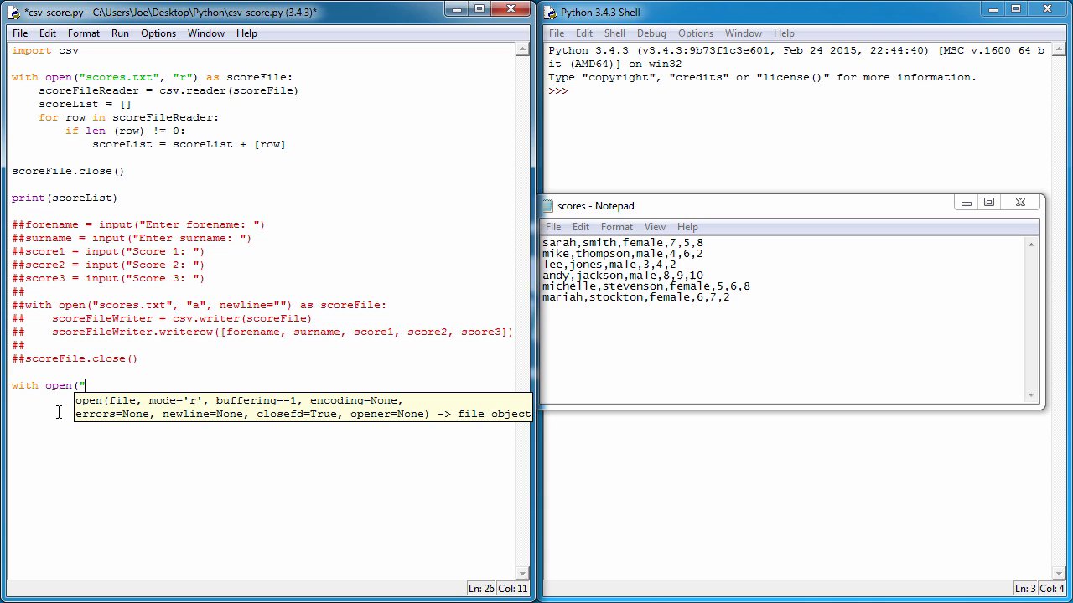
{"action": "type", "text": "scores."}
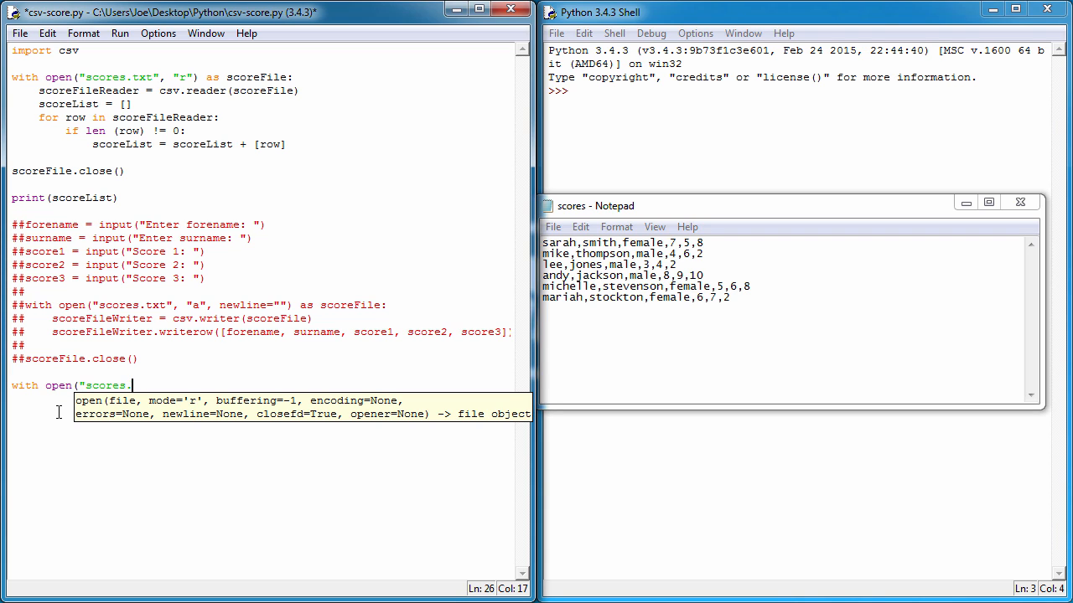
{"action": "type", "text": "txt\""}
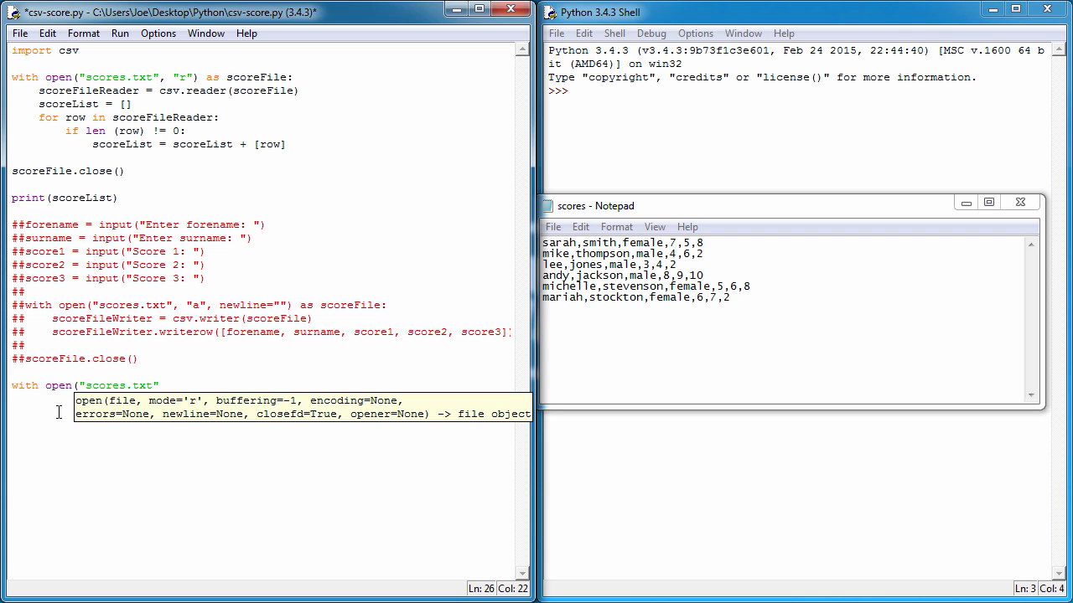
{"action": "type", "text": ", W"}
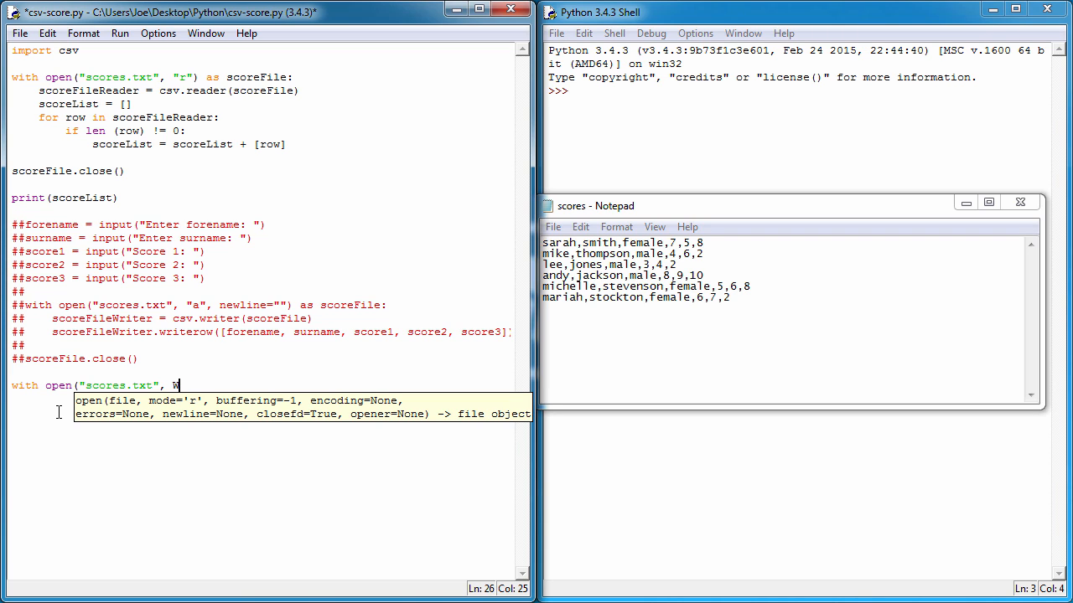
{"action": "type", "text": "r\"):"}
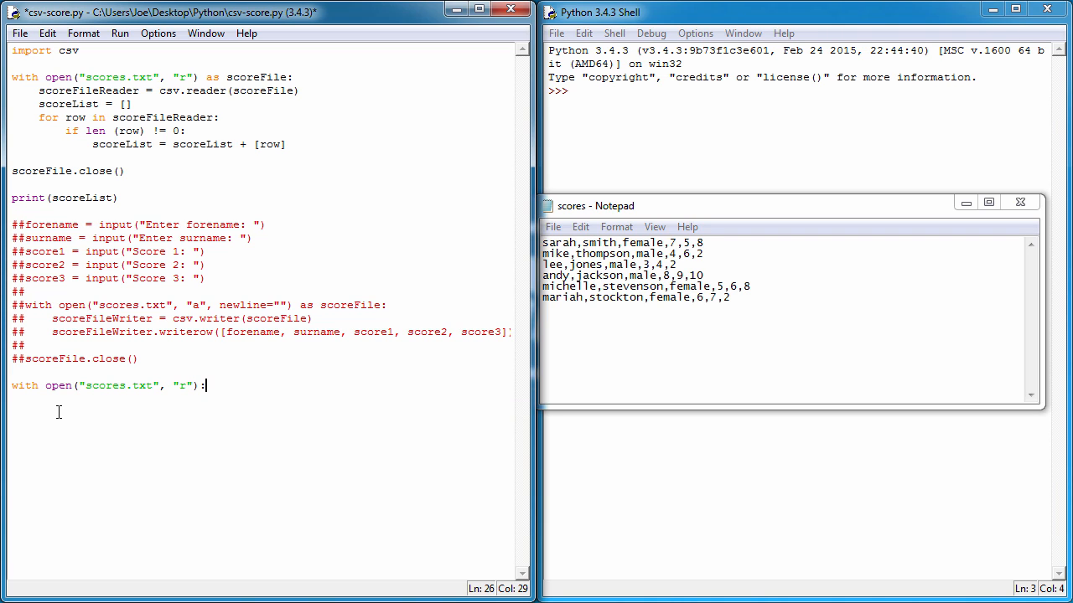
{"action": "type", "text": "as"}
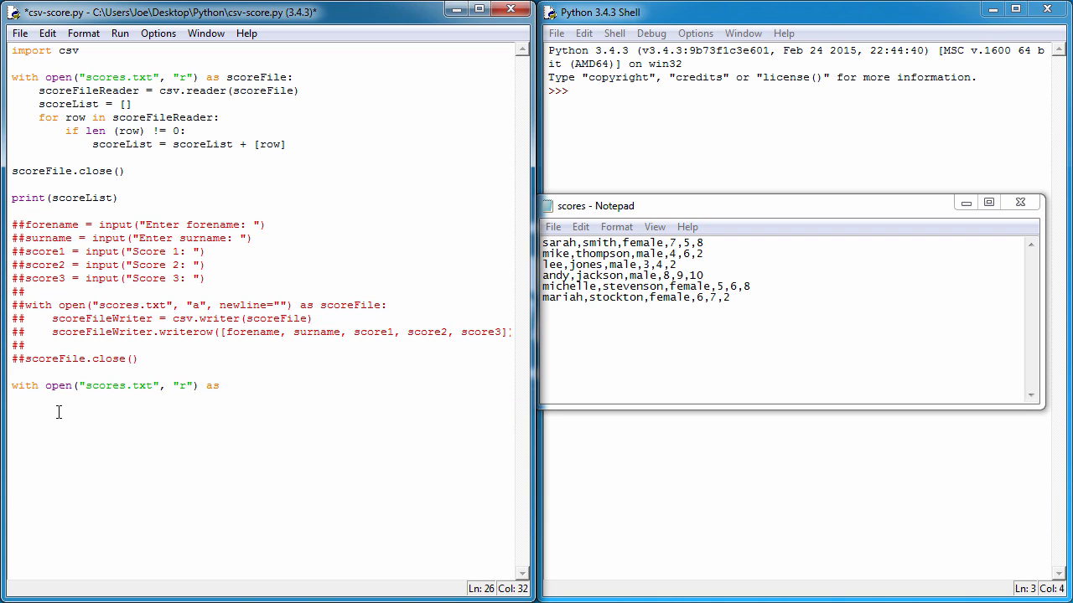
{"action": "type", "text": "scoreFile:"}
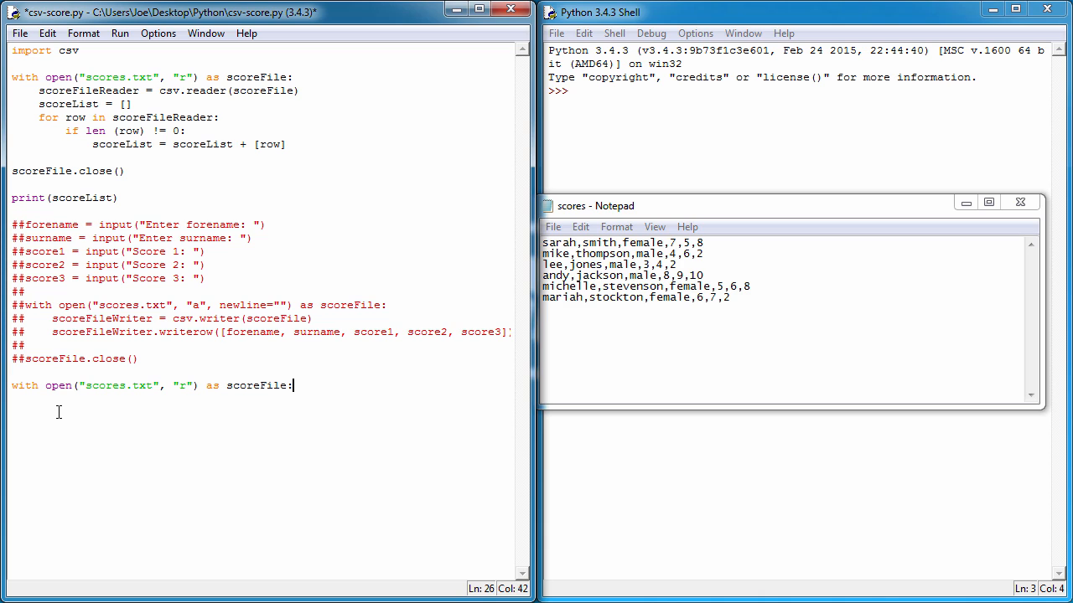
{"action": "key", "text": "Return"}
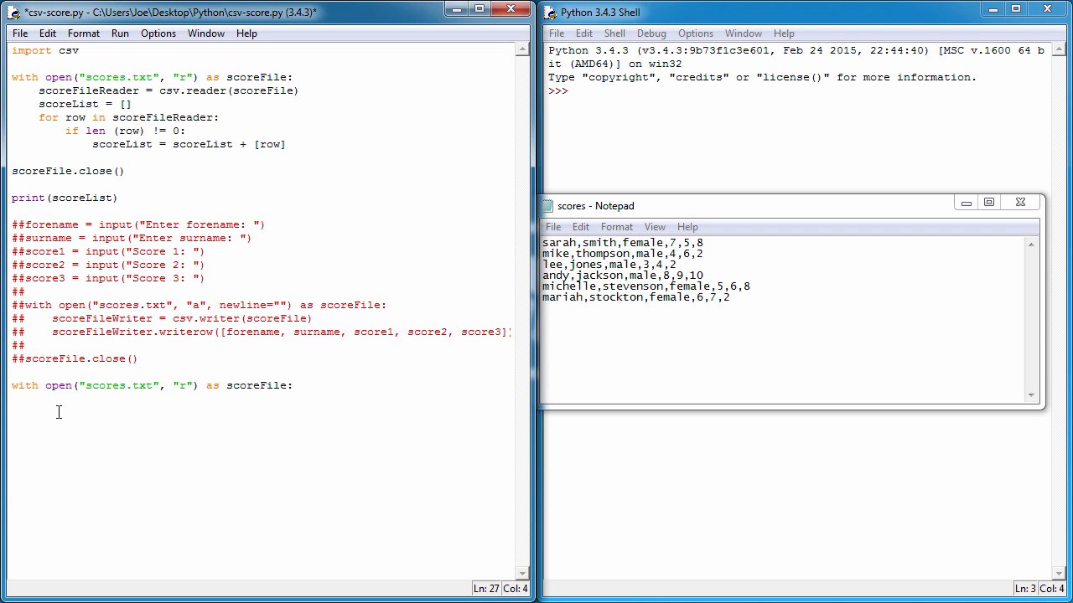
Add gender = input("Enter Gender: ") as the first line of the with block.
{"action": "type", "text": "gender"}
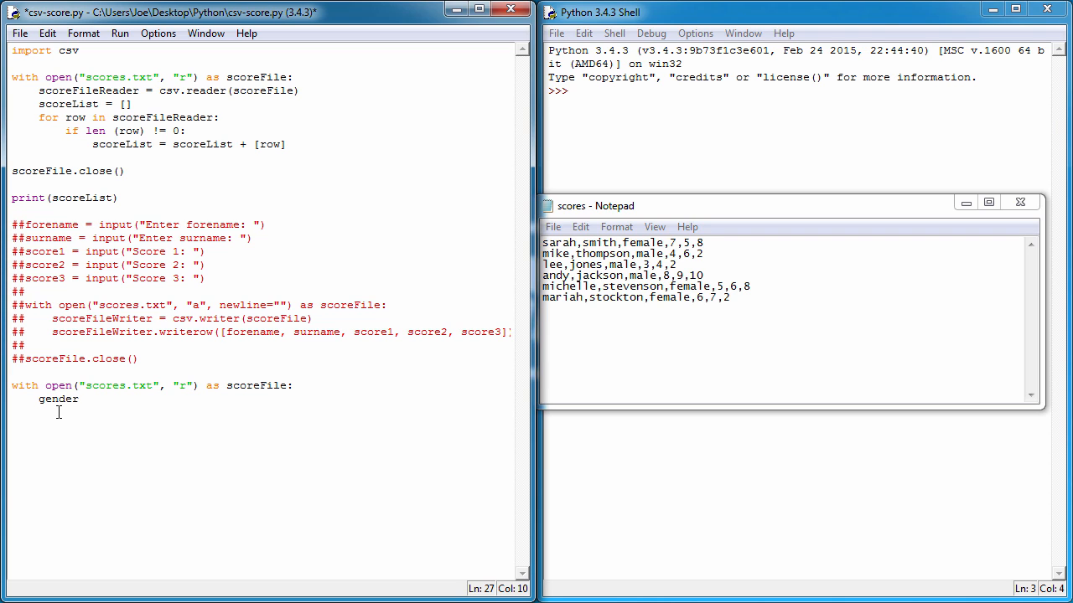
{"action": "type", "text": "= input("}
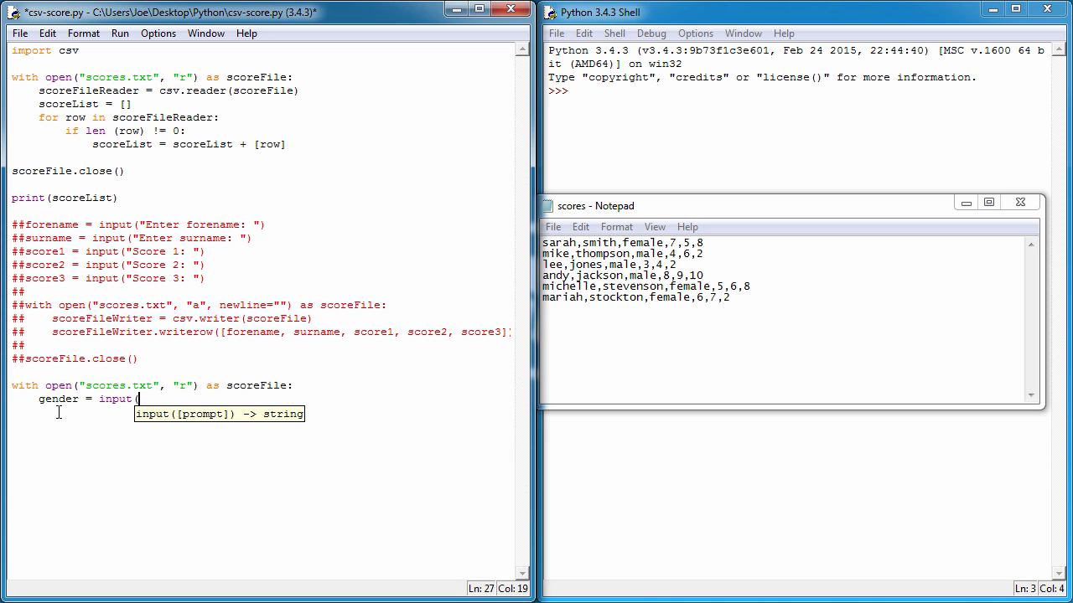
{"action": "type", "text": "\"Enter Gen"}
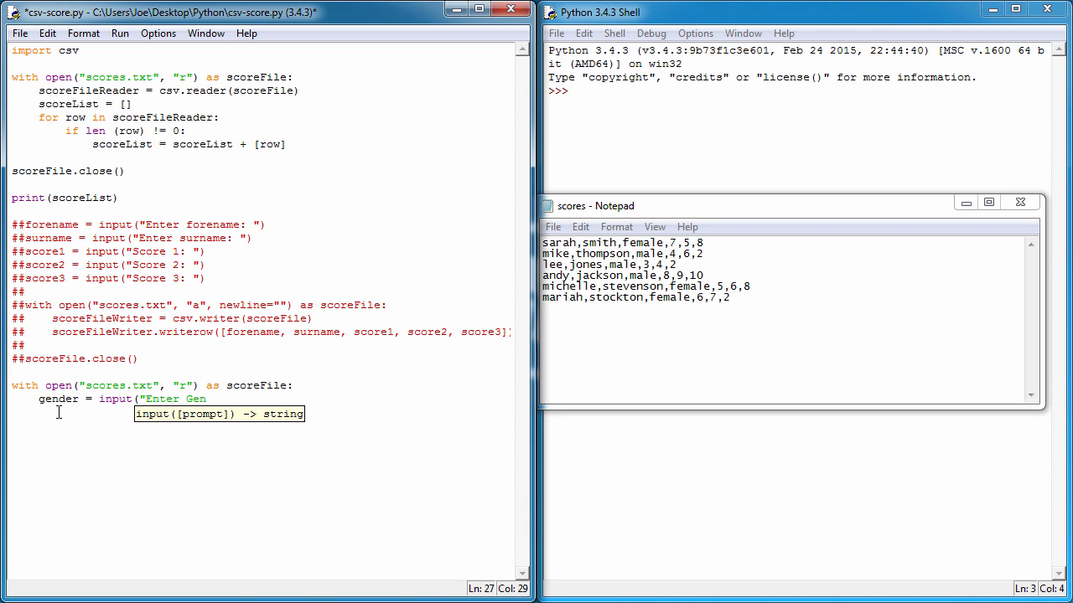
{"action": "type", "text": "der: \")"}
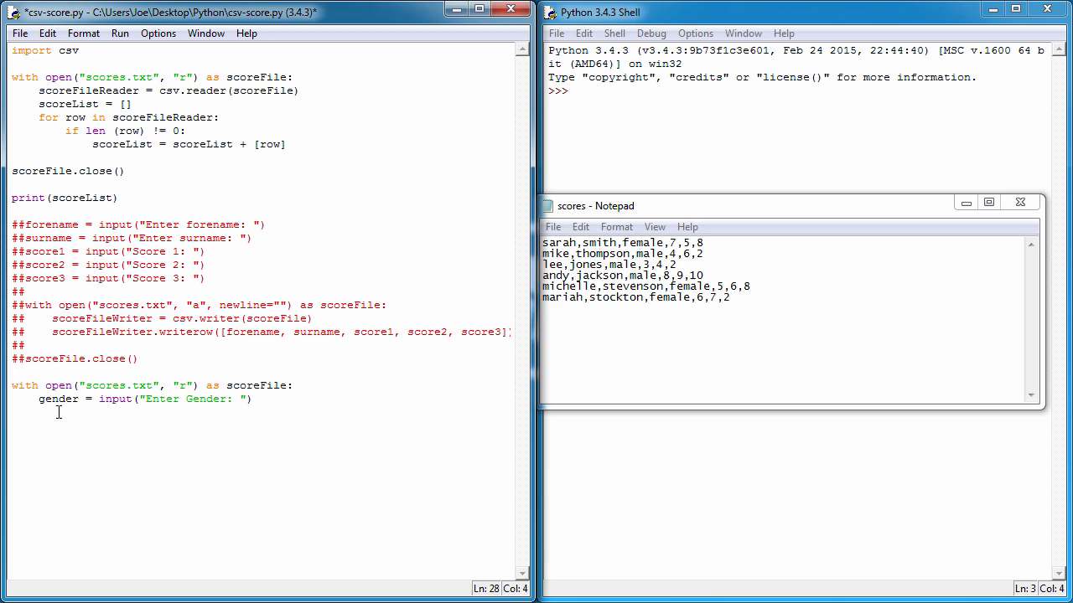
Add scoreFileReader = csv.reader(scoreFile), accepting the autocompleted scoreFile argument.
{"action": "type", "text": "scoreFileReade"}
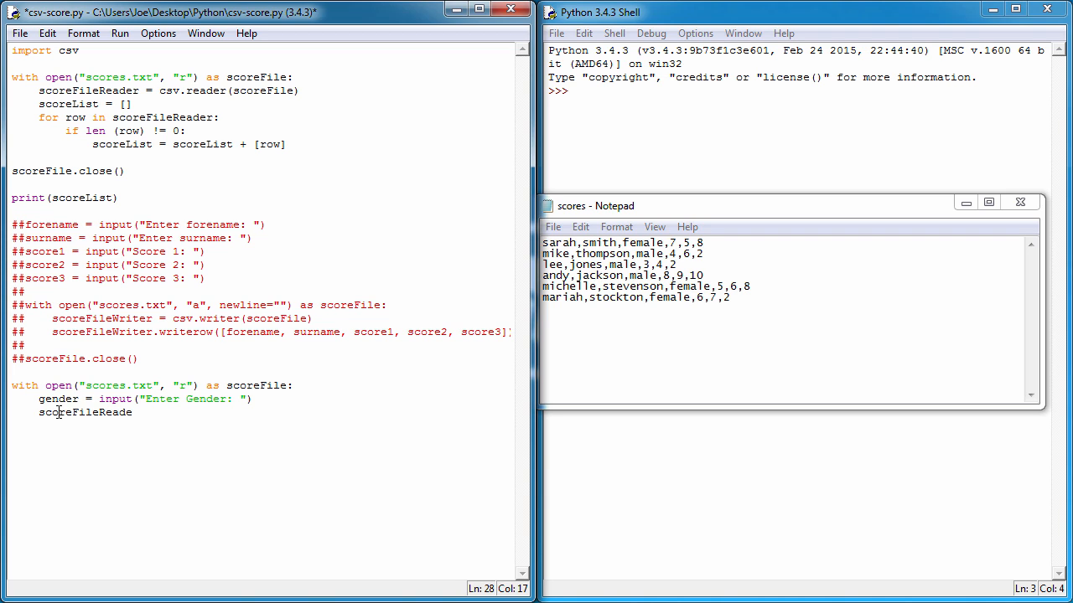
{"action": "type", "text": "= c"}
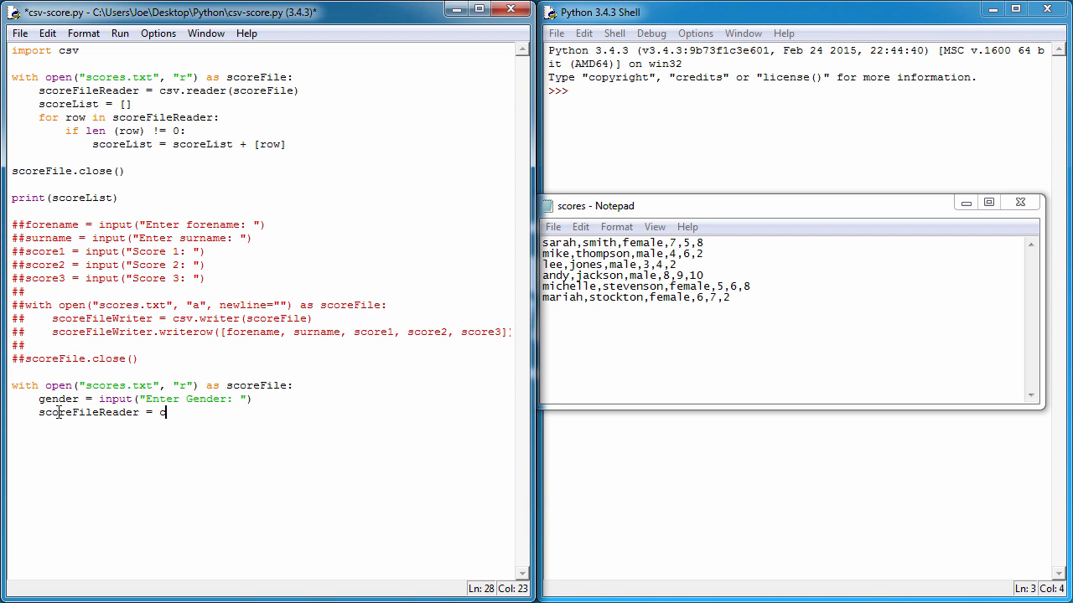
{"action": "type", "text": "sv.reader"}
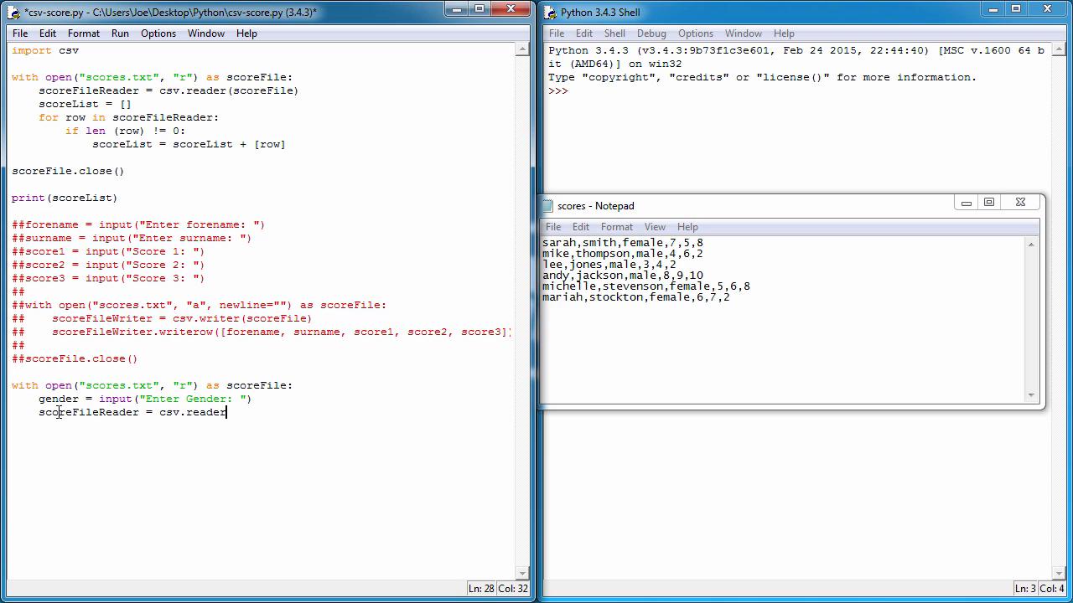
{"action": "type", "text": "(scoreFile"}
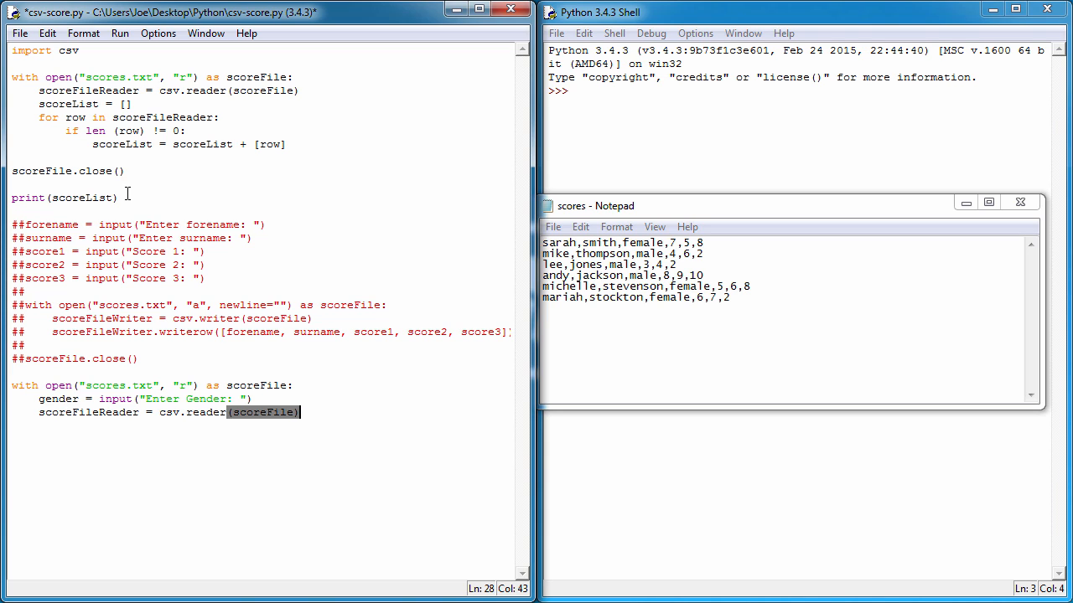
{"action": "left_click", "coordinate": [316, 413]}
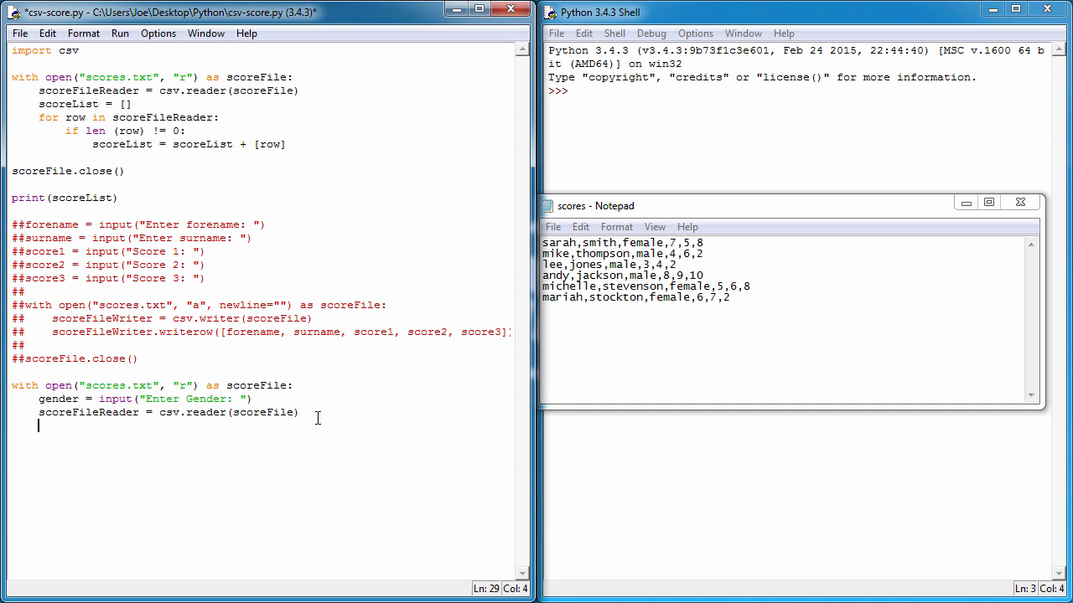
Write the nested loops for row in scoreFileReader: and for field in row:.
{"action": "type", "text": "for row"}
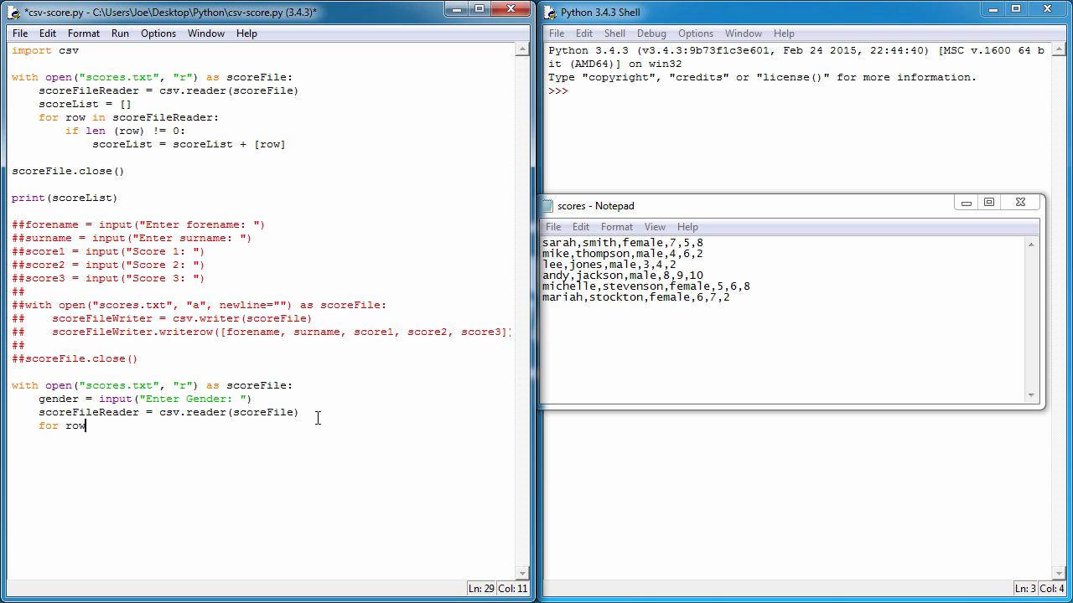
{"action": "type", "text": "in"}
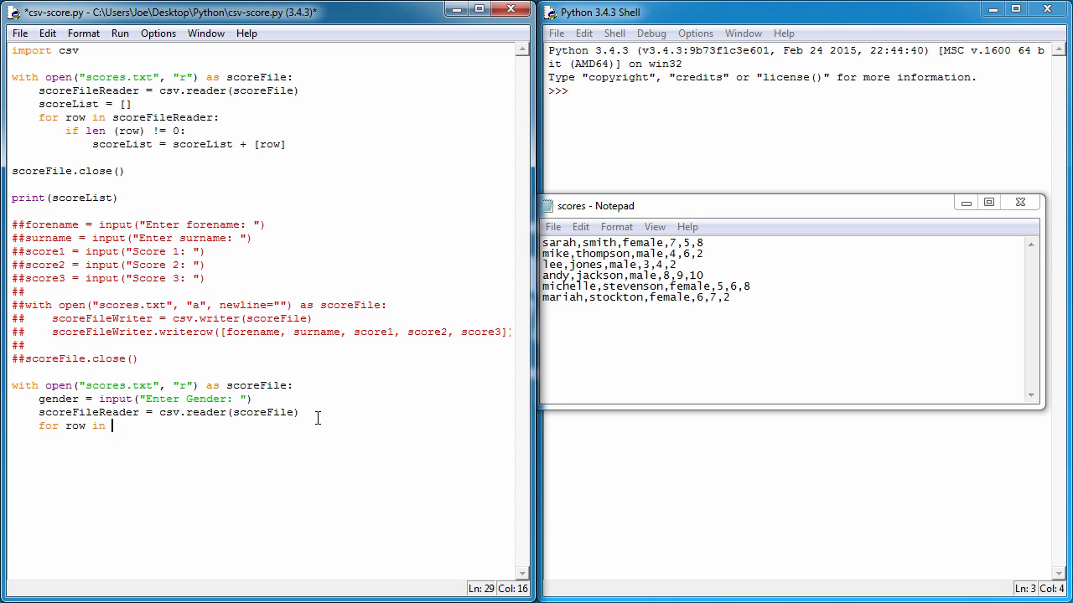
{"action": "type", "text": "scoreFileRead"}
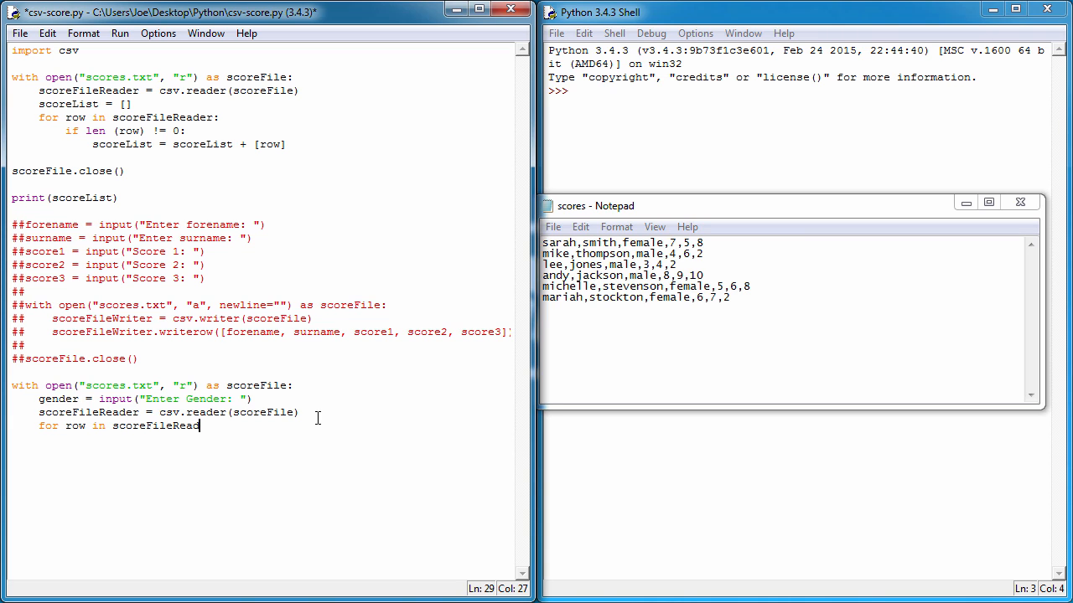
{"action": "type", "text": "er:"}
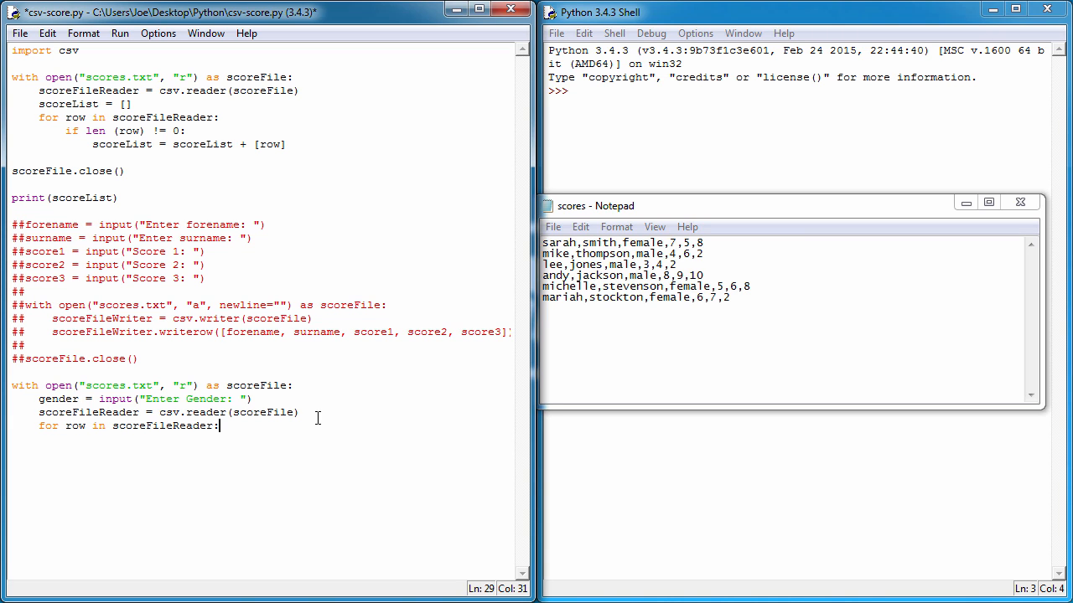
{"action": "key", "text": "Return"}
{"action": "type", "text": "for field"}
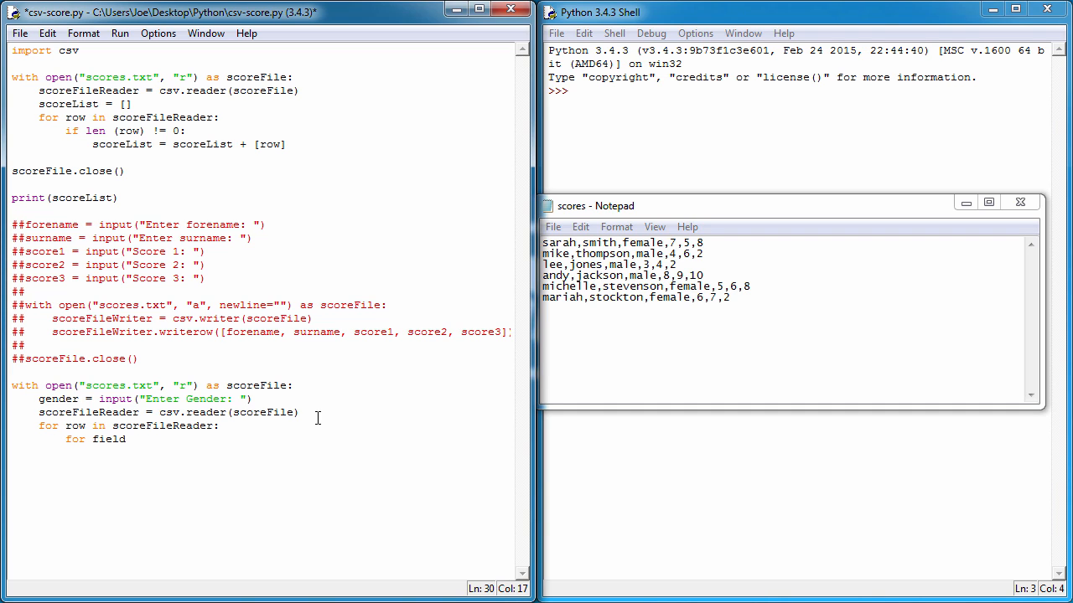
{"action": "type", "text": "in roew"}
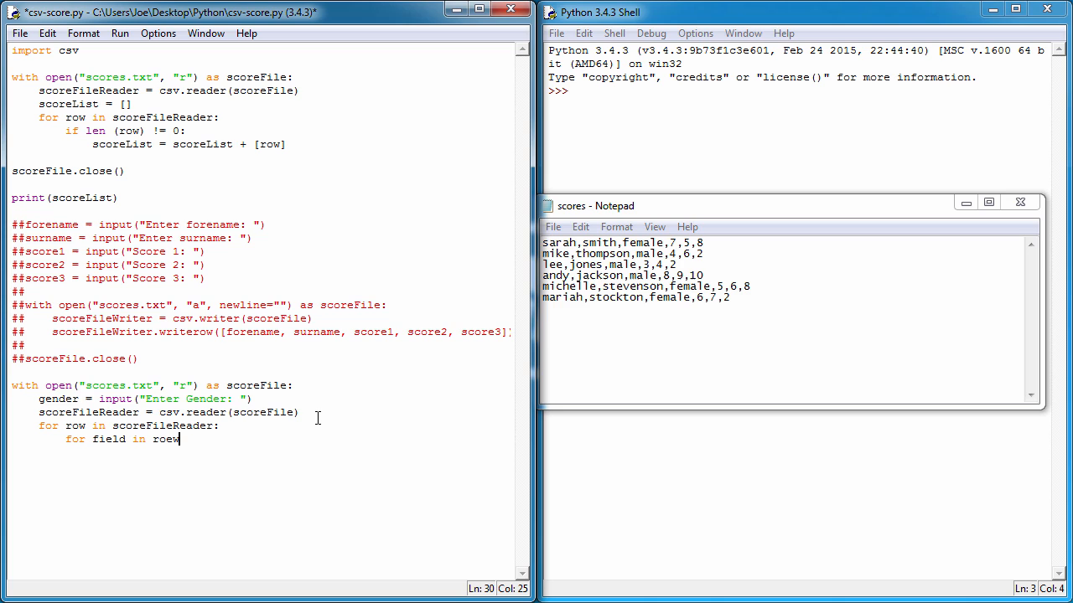
{"action": "type", "text": "row:"}
{"action": "type", "text": "i"}
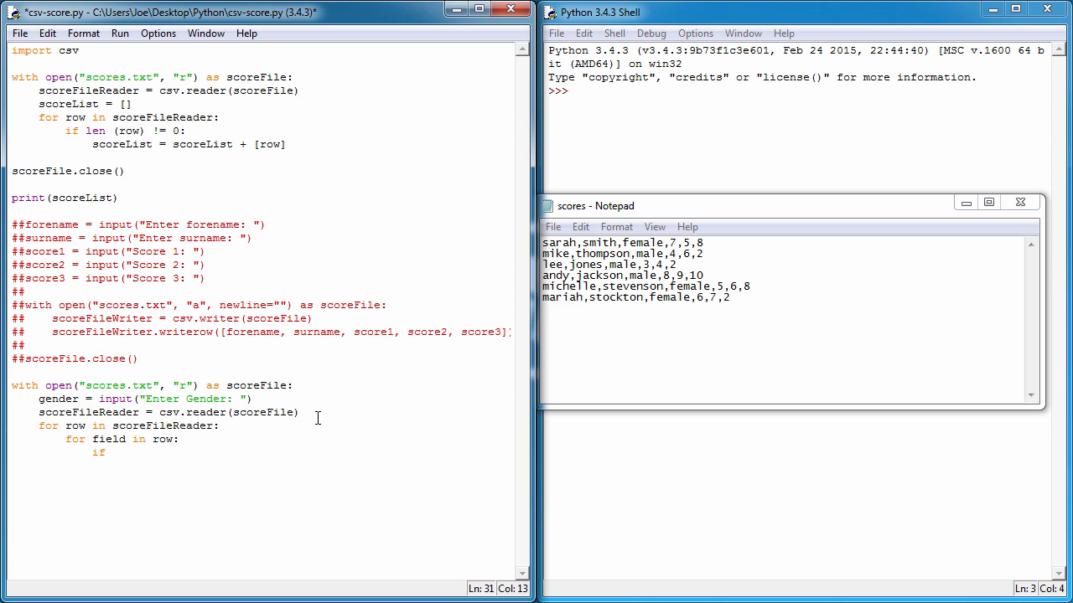
{"action": "type", "text": "field =="}
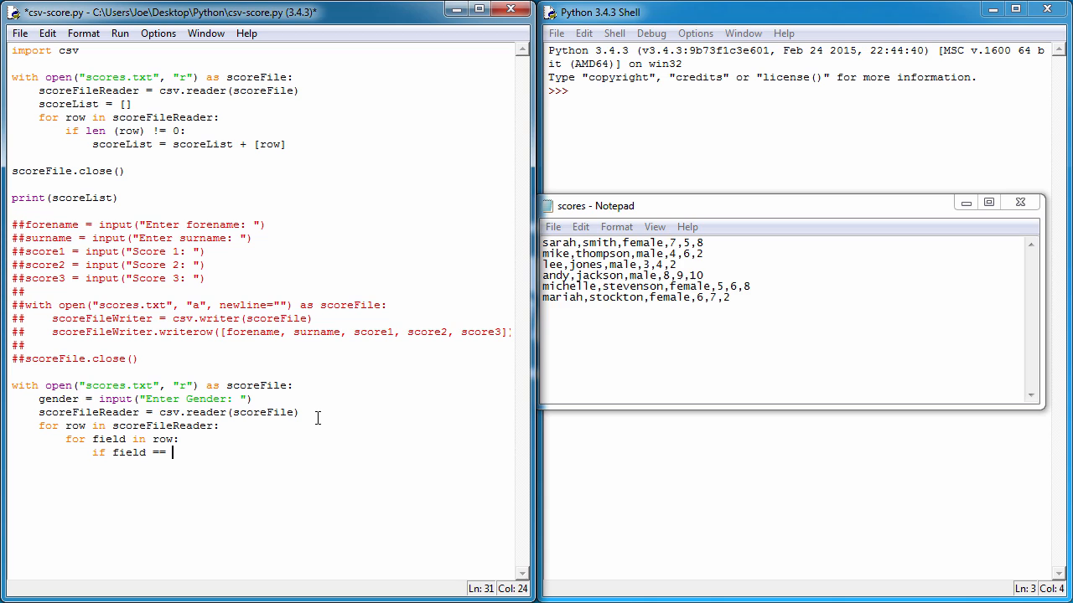
{"action": "mouse_move", "coordinate": [150, 130]}
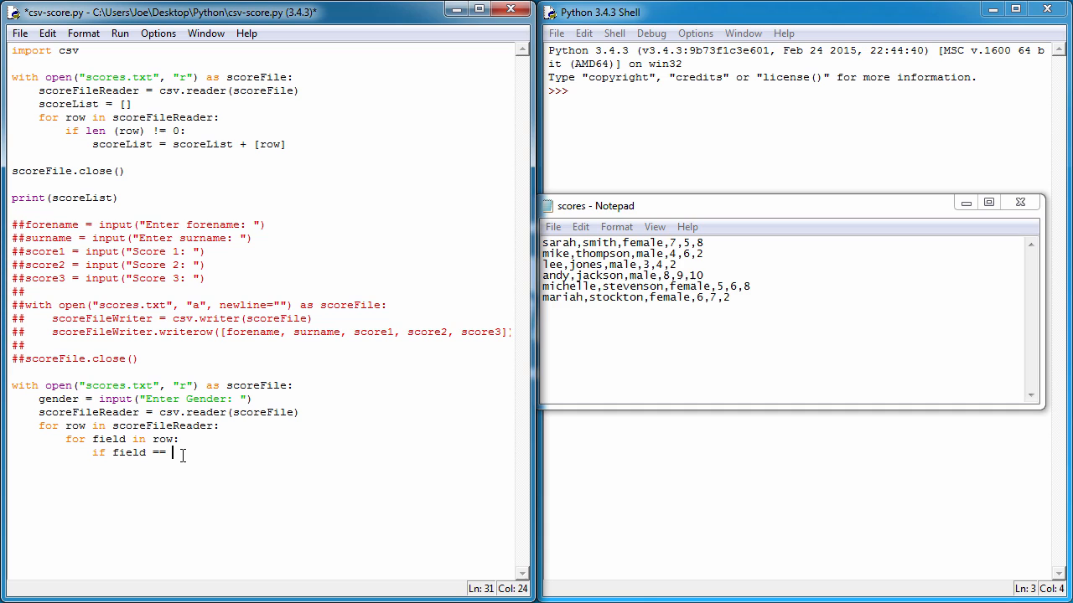
Add if field == gender: print(row), then scoreFile.close(), and save the script.
{"action": "type", "text": "g"}
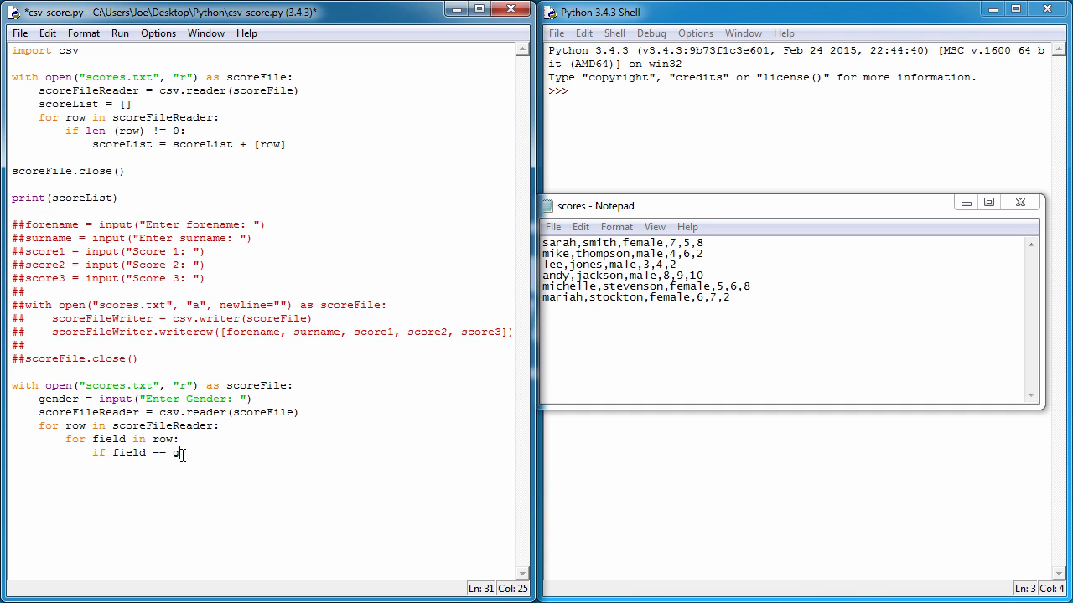
{"action": "type", "text": "ender"}
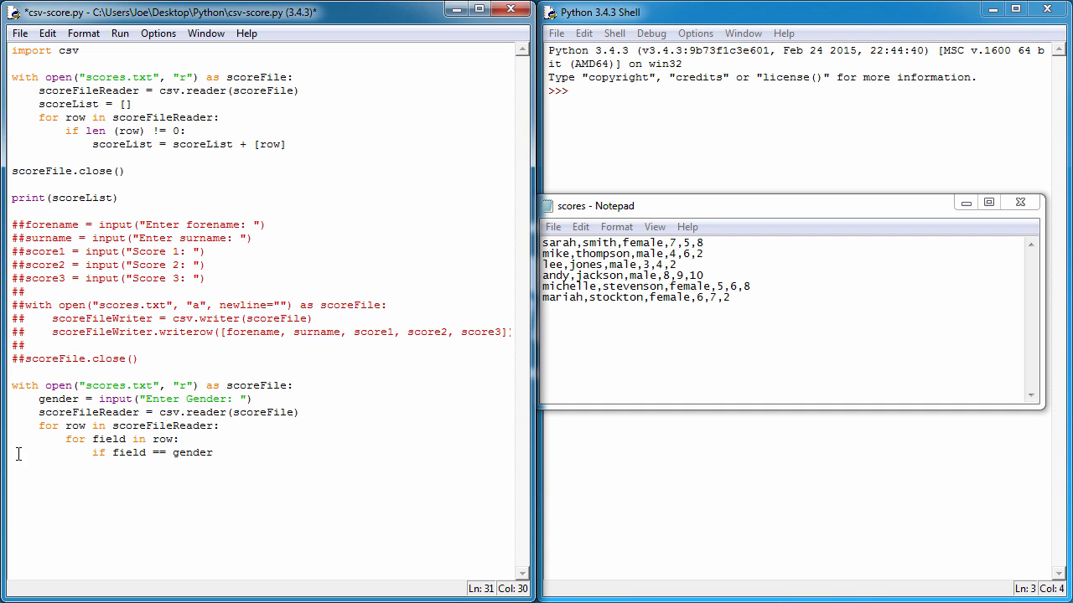
{"action": "mouse_move", "coordinate": [253, 519]}
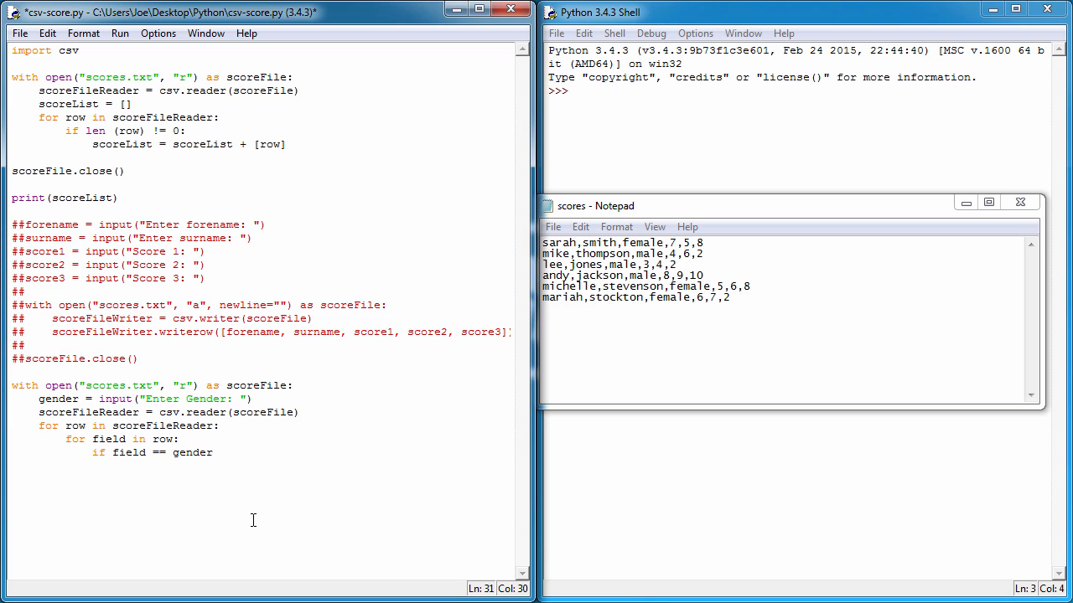
{"action": "type", "text": ":"}
{"action": "type", "text": "print"}
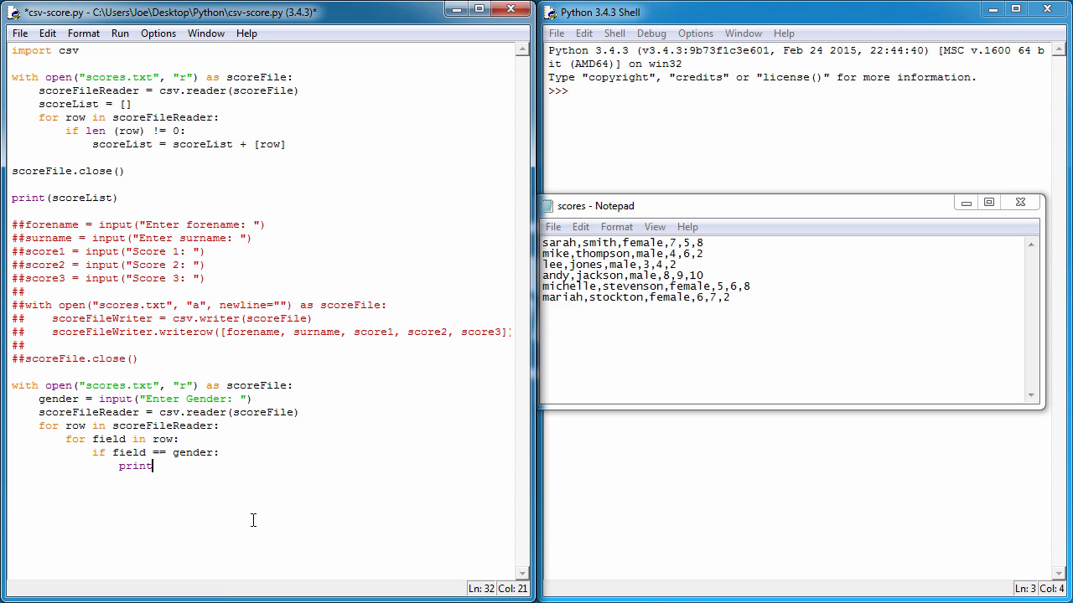
{"action": "type", "text": "(row)"}
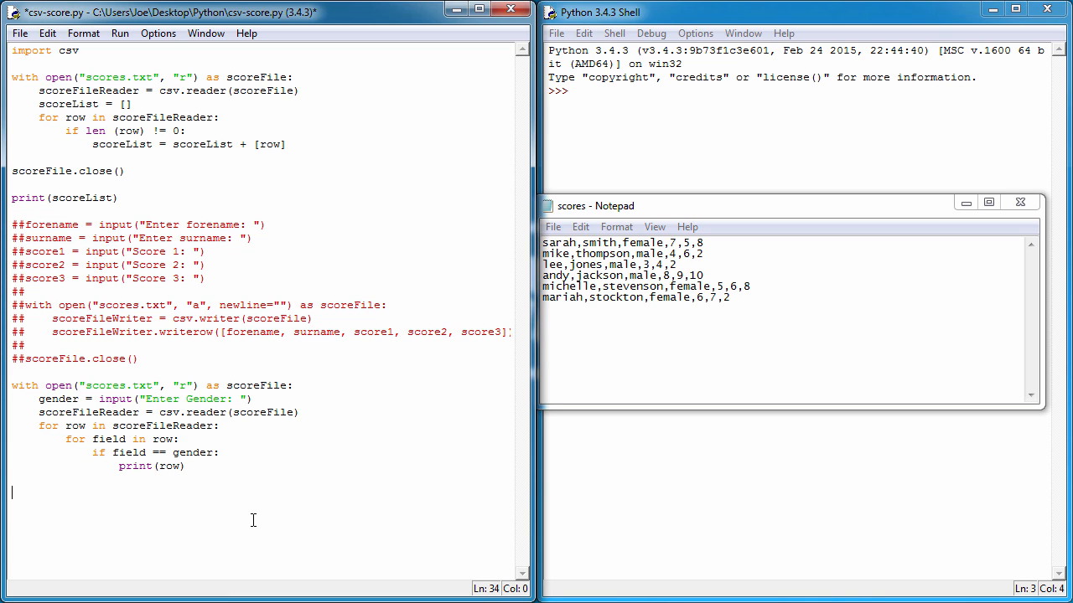
{"action": "type", "text": "sc"}
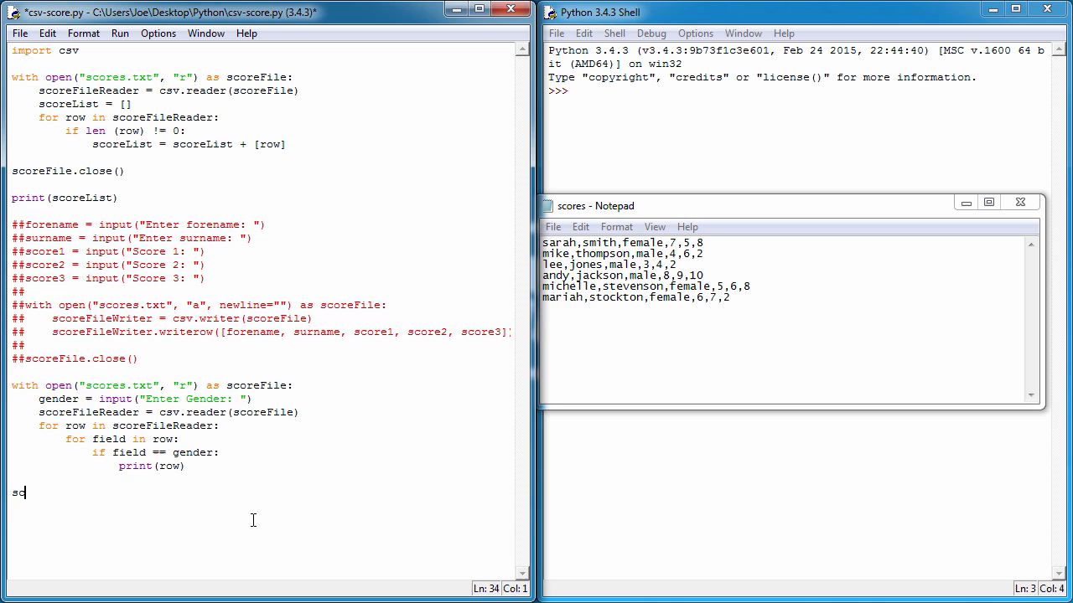
{"action": "type", "text": "oreFile.close("}
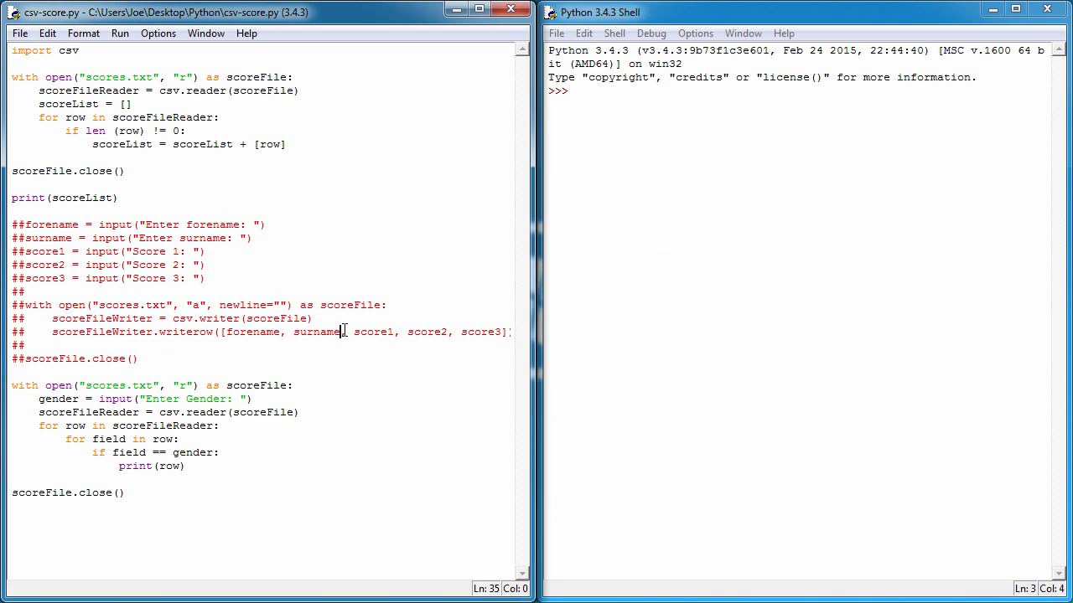
Run csv-score.py and enter female at the Enter Gender prompt.
{"action": "key", "text": "F5"}
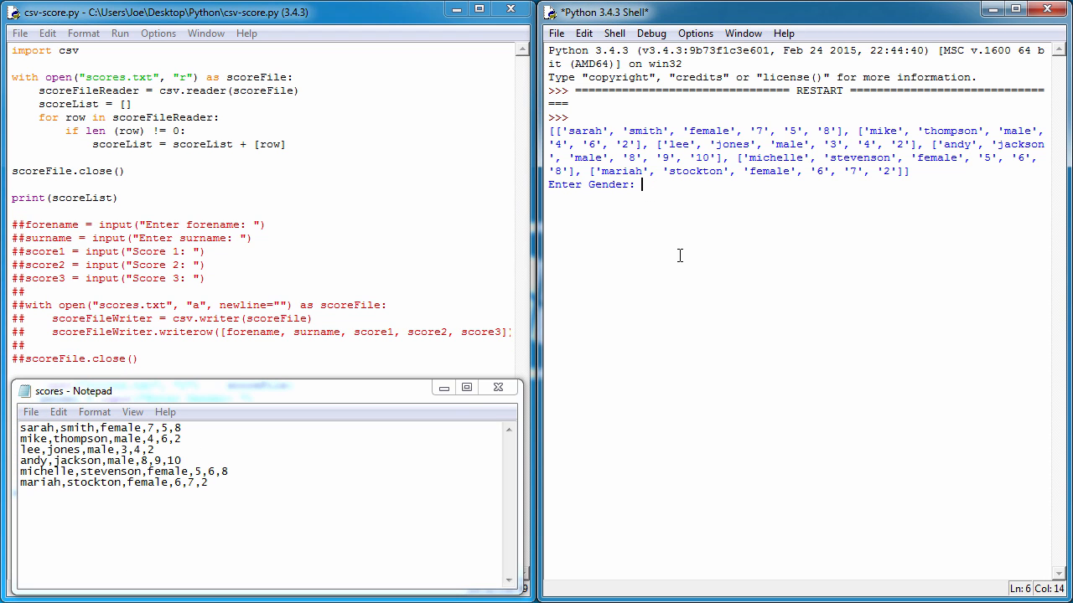
{"action": "type", "text": "fem"}
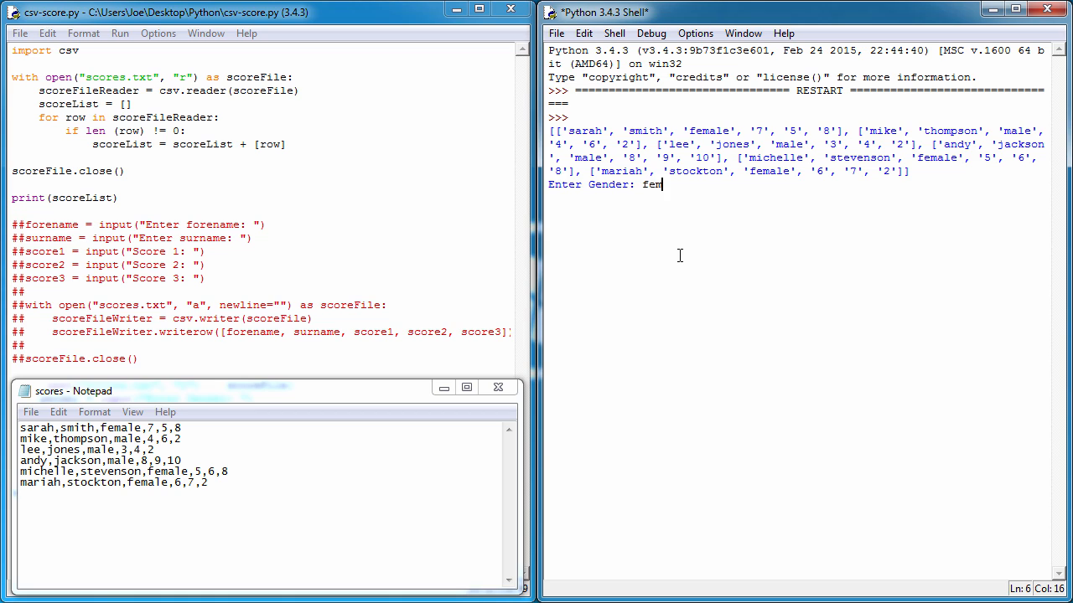
{"action": "type", "text": "ale"}
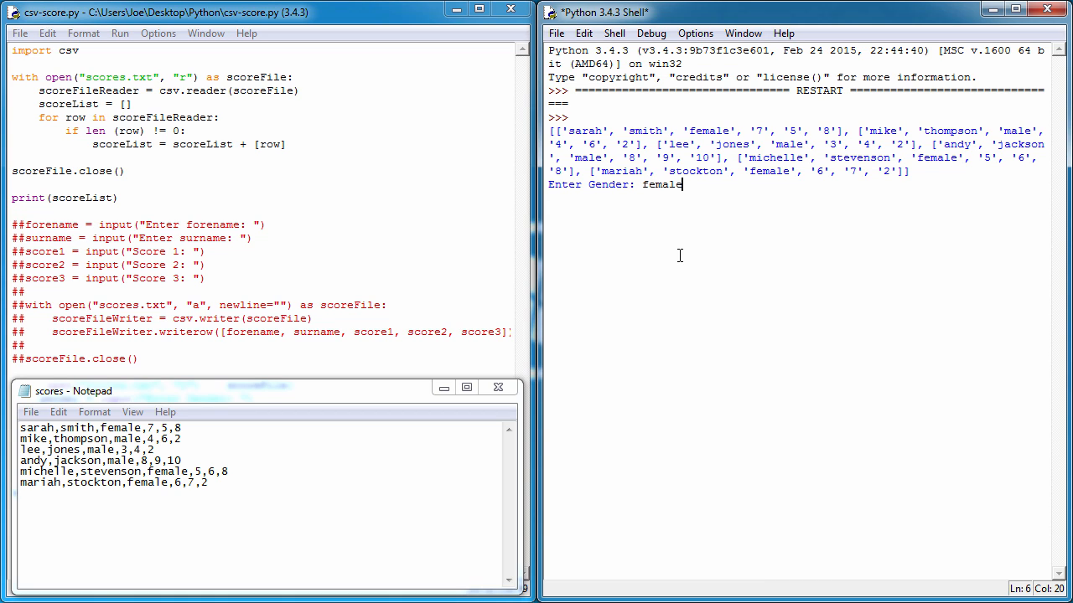
{"action": "key", "text": "Return"}
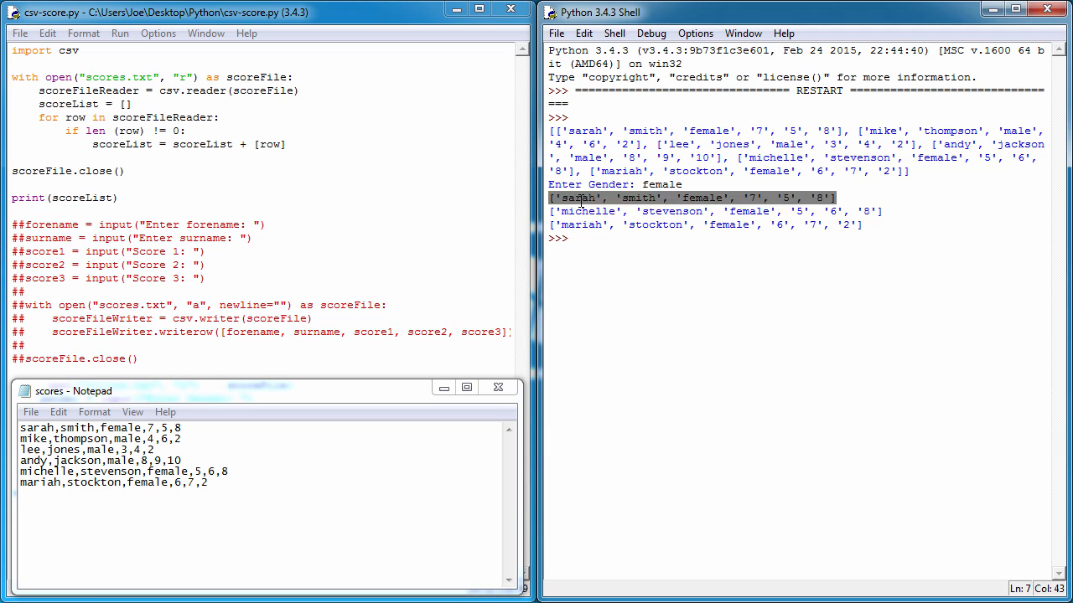
Inspect the printed sarah row by highlighting its forename and another field in the Shell output.
{"action": "double_click", "coordinate": [577, 198]}
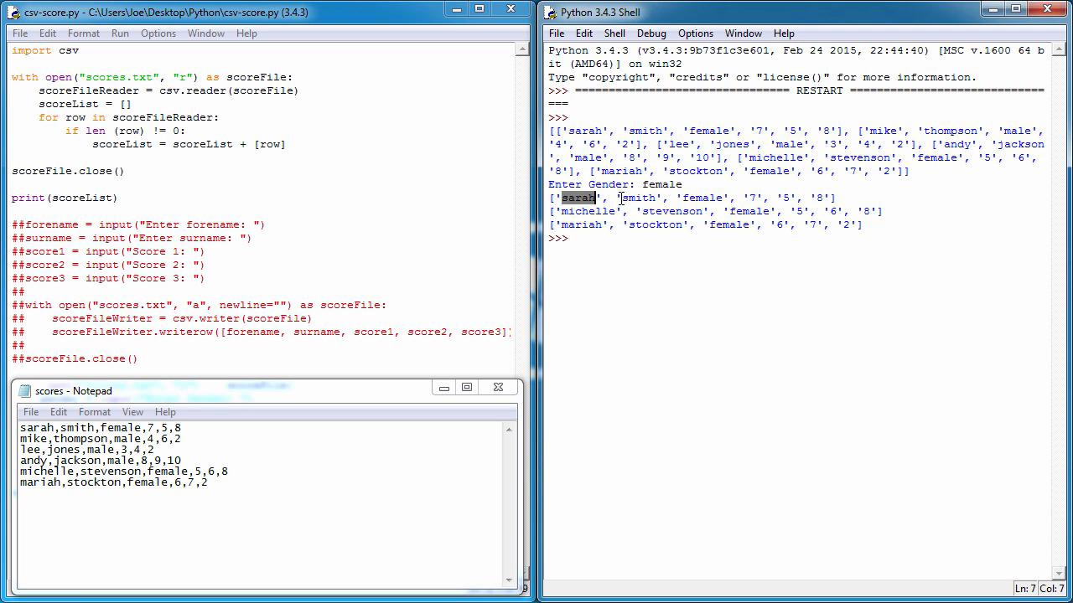
{"action": "left_click", "coordinate": [691, 198]}
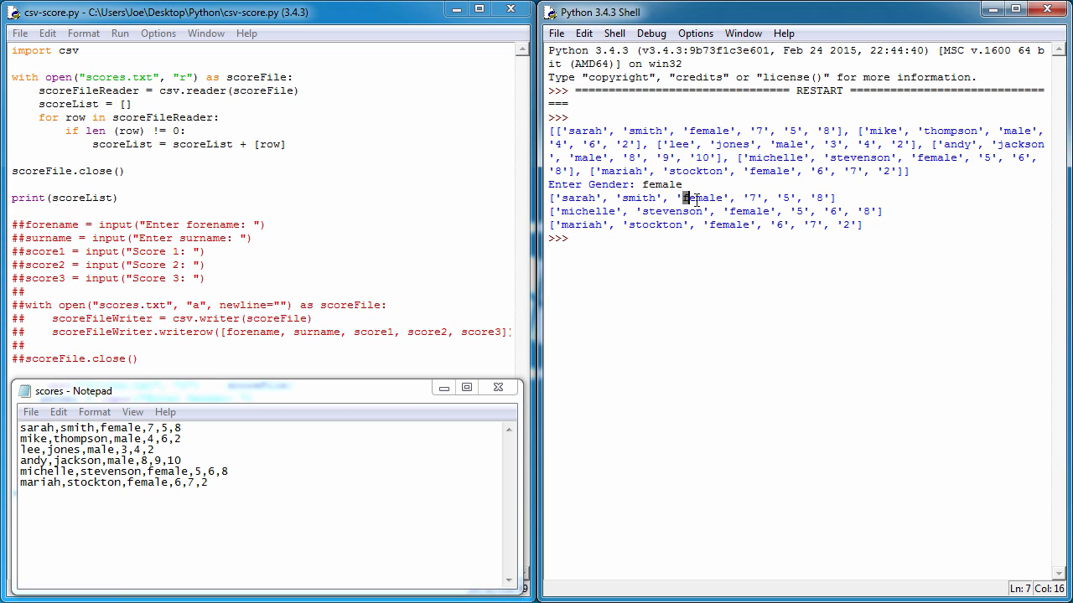
{"action": "double_click", "coordinate": [703, 198]}
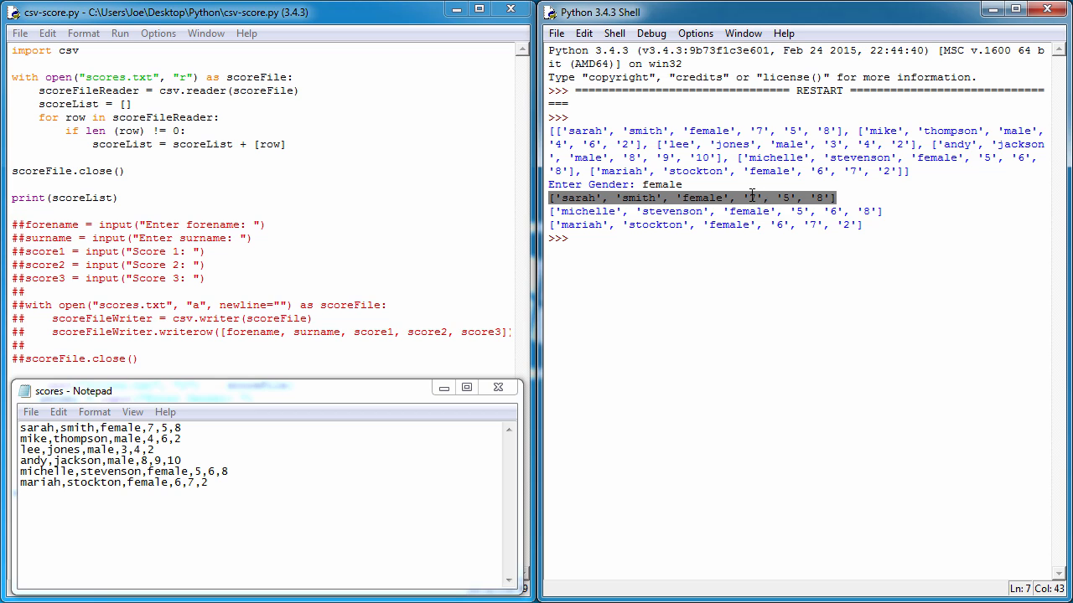
{"action": "left_click", "coordinate": [821, 252]}
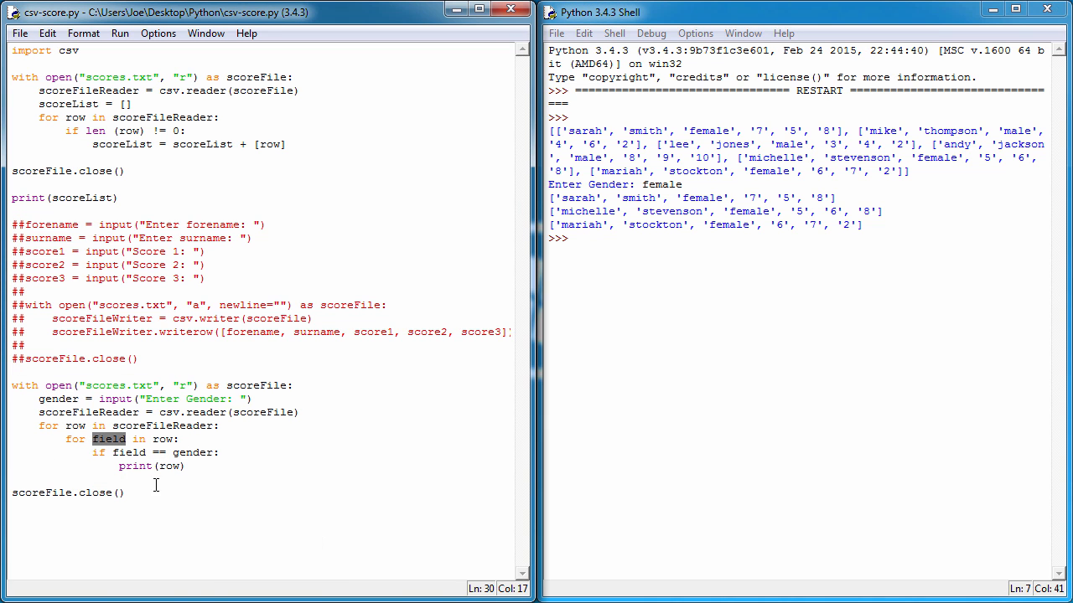
{"action": "mouse_move", "coordinate": [175, 526]}
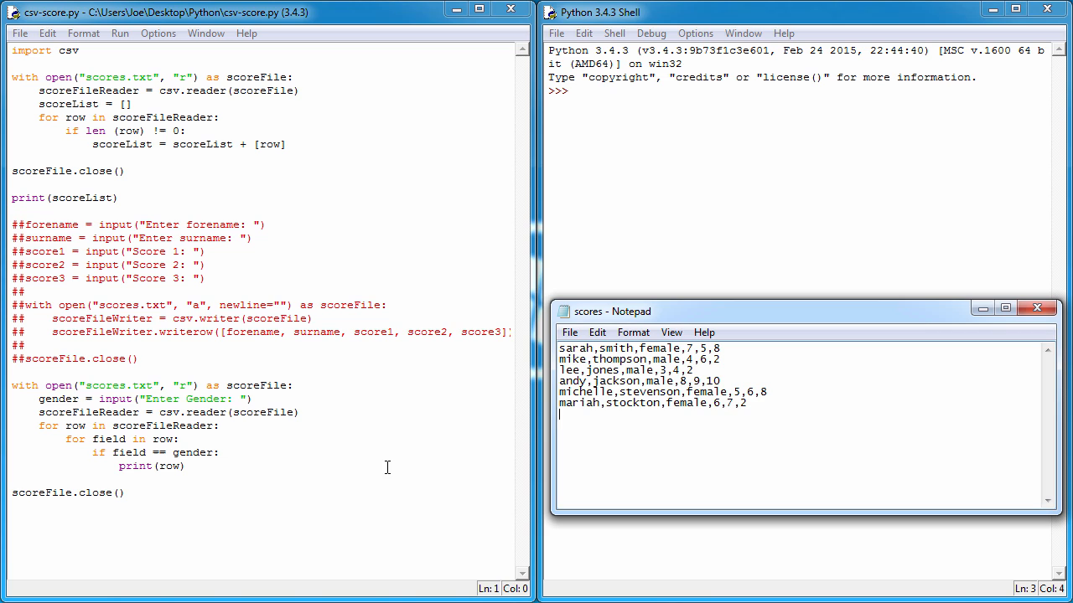
{"action": "mouse_move", "coordinate": [562, 360]}
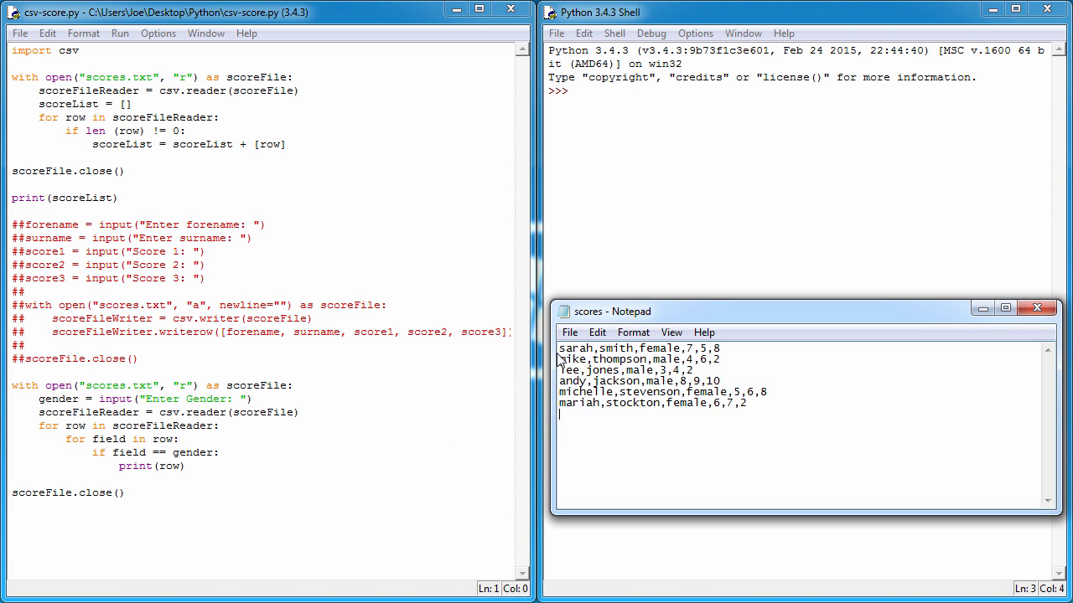
{"action": "double_click", "coordinate": [575, 347]}
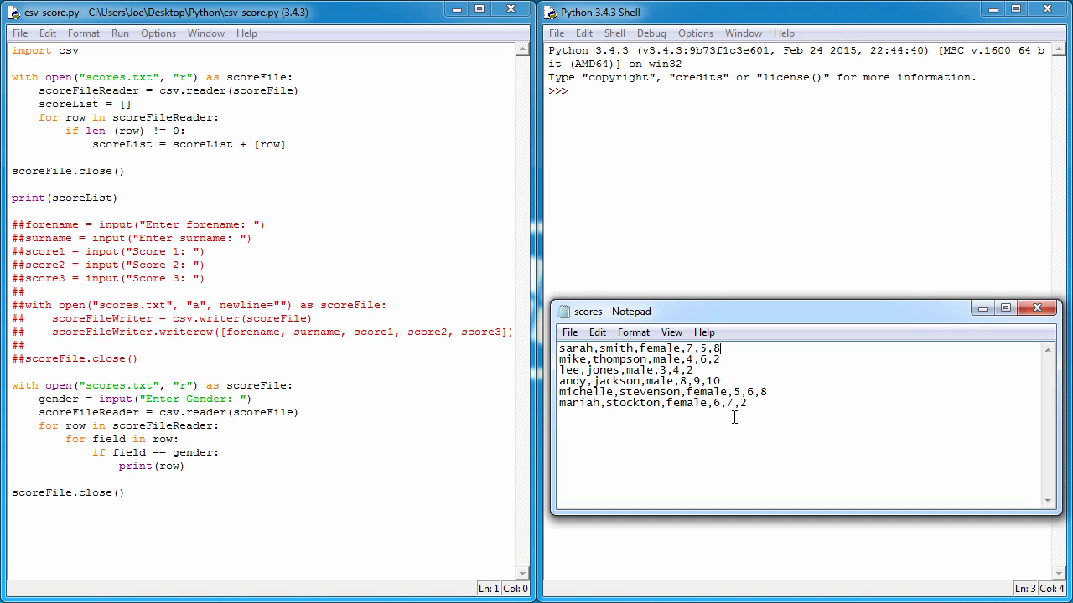
{"action": "mouse_move", "coordinate": [555, 348]}
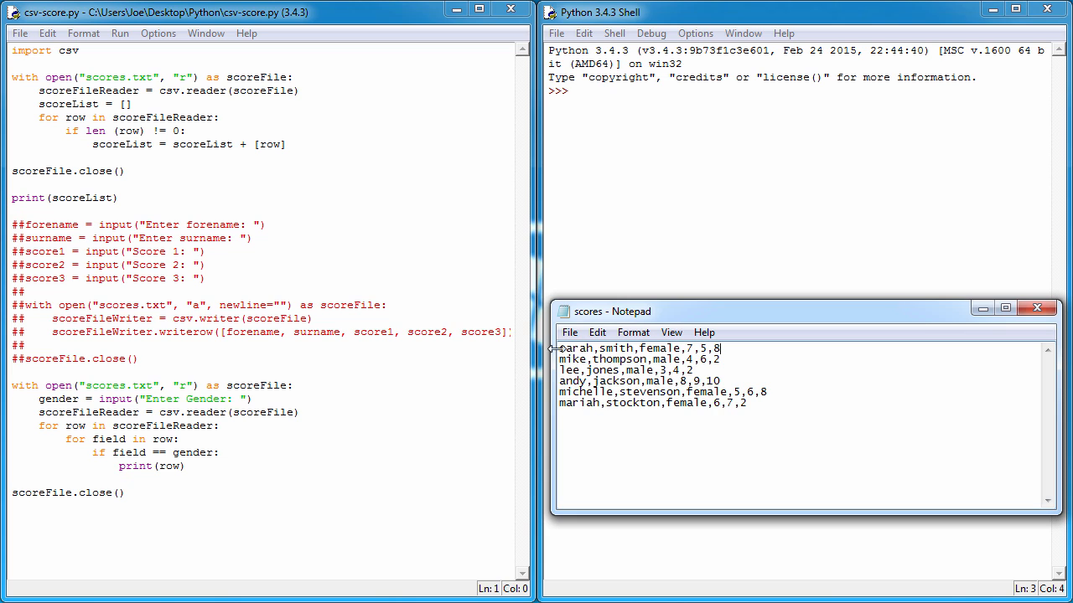
{"action": "double_click", "coordinate": [576, 347]}
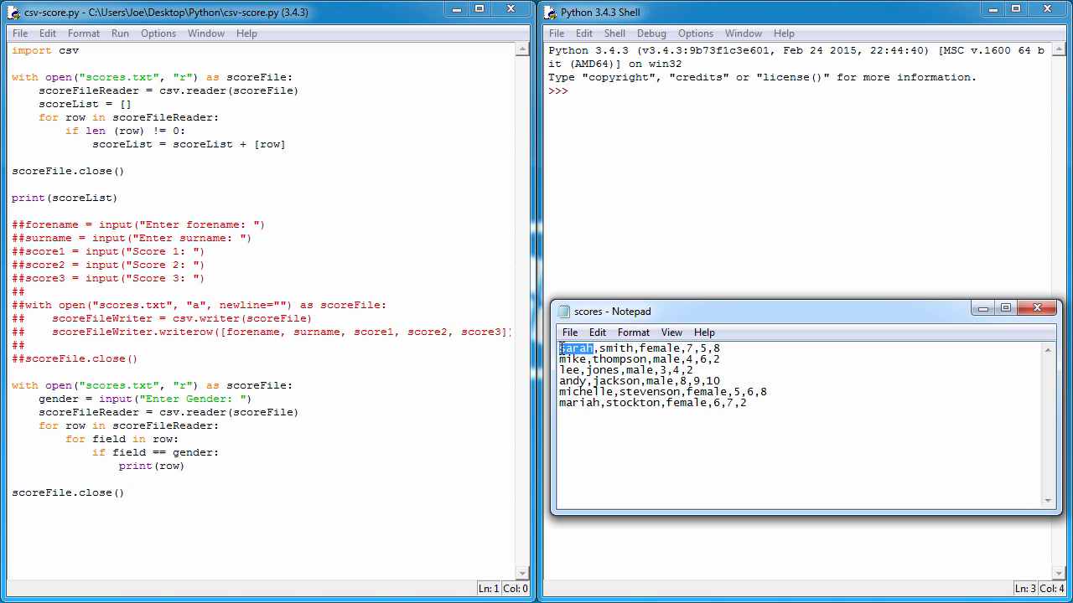
{"action": "left_click", "coordinate": [688, 349]}
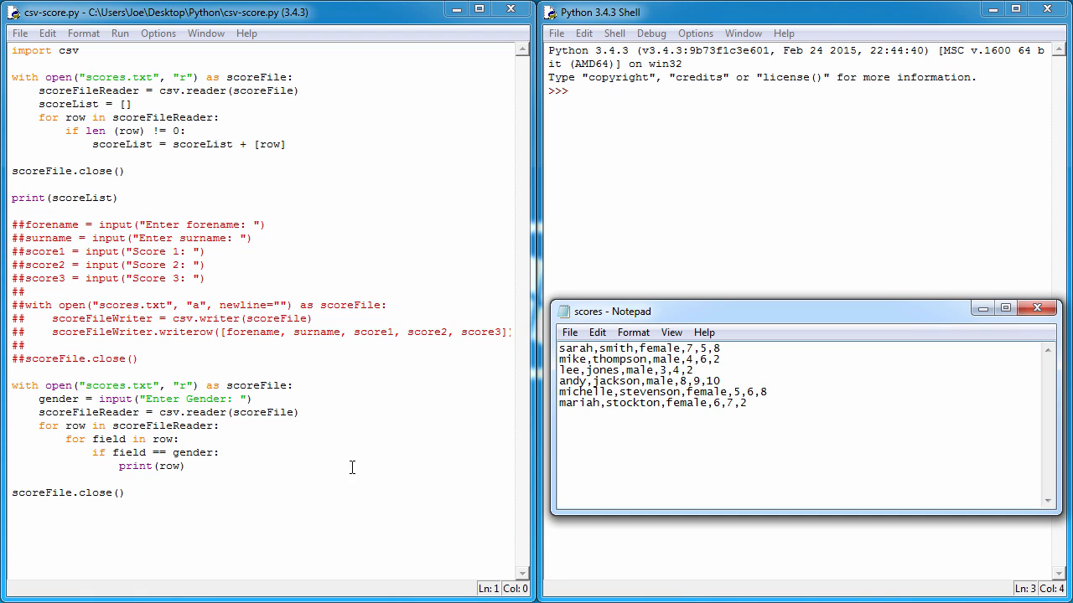
{"action": "left_click", "coordinate": [121, 492]}
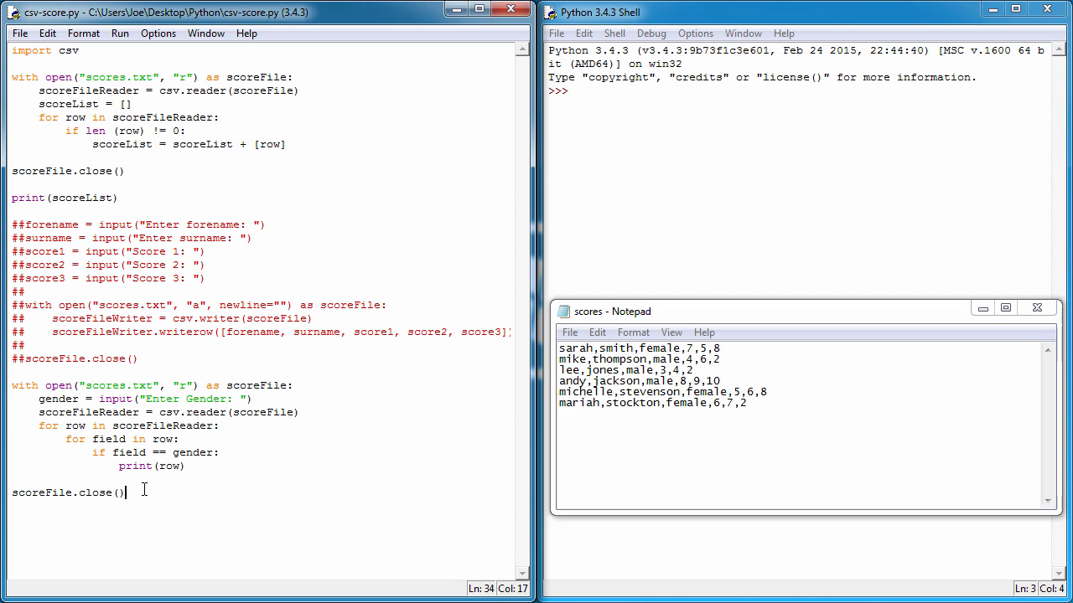
Delete the gender input and field-loop lines, leaving an empty line inside the for row loop.
{"action": "key", "text": "Delete"}
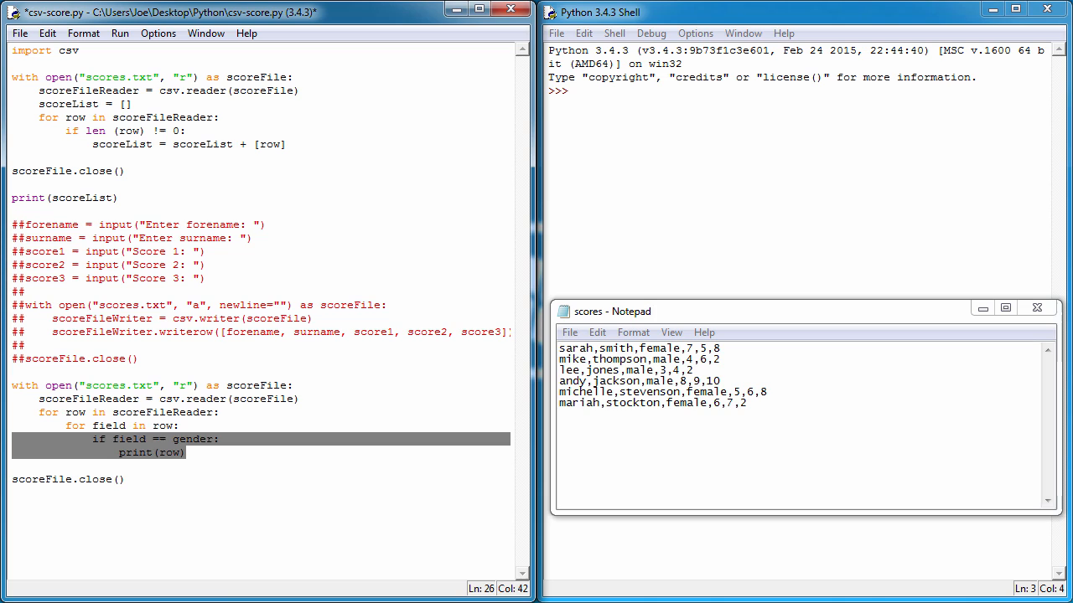
{"action": "key", "text": "Delete"}
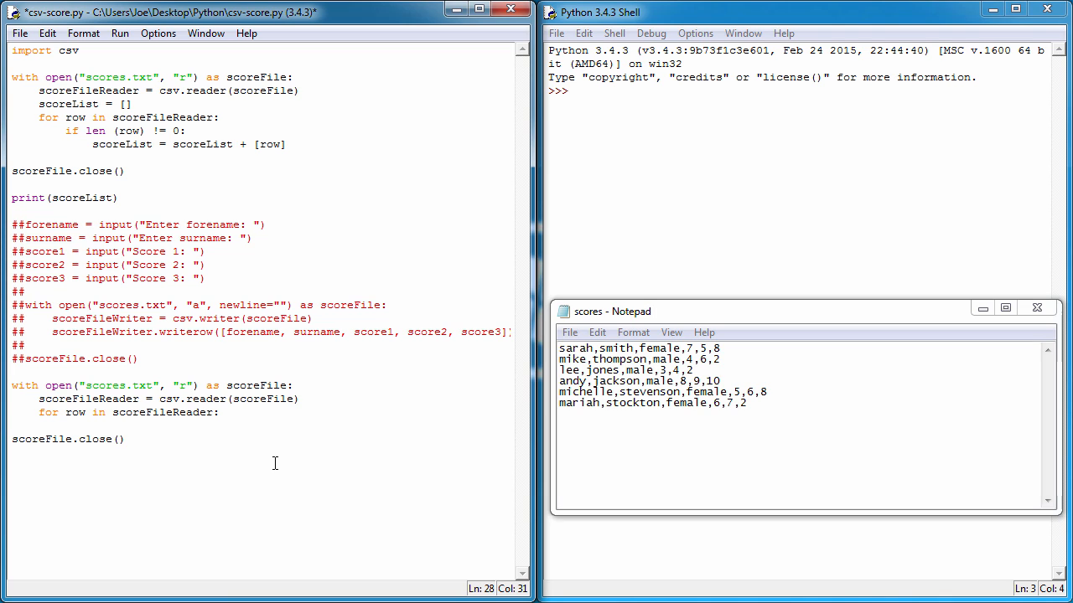
{"action": "key", "text": "Return"}
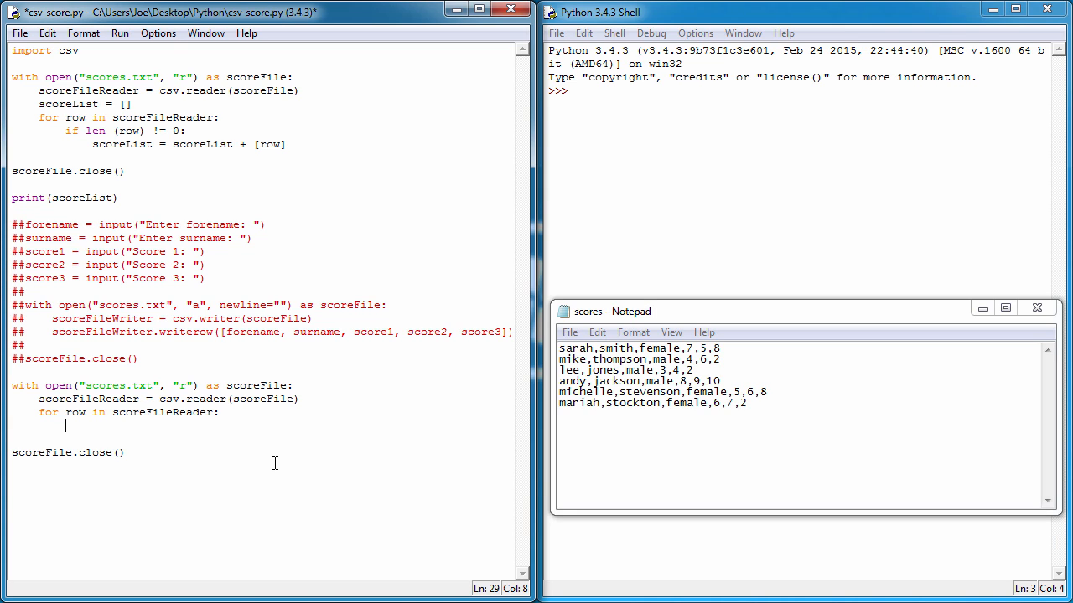
Add print(row[0]) inside the loop and run the script to list the six forenames.
{"action": "type", "text": "print"}
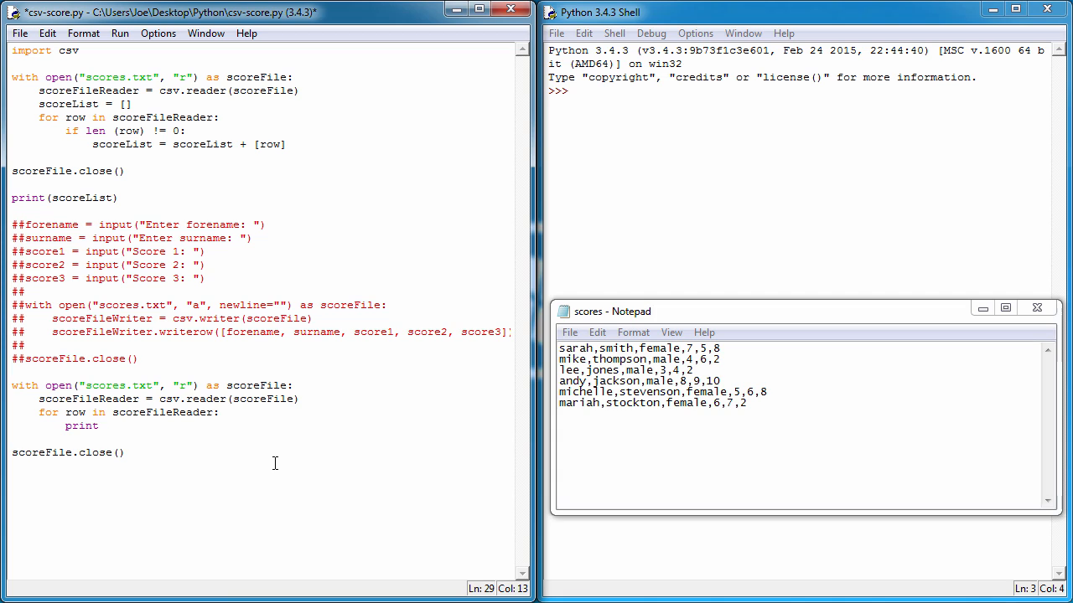
{"action": "type", "text": "(row"}
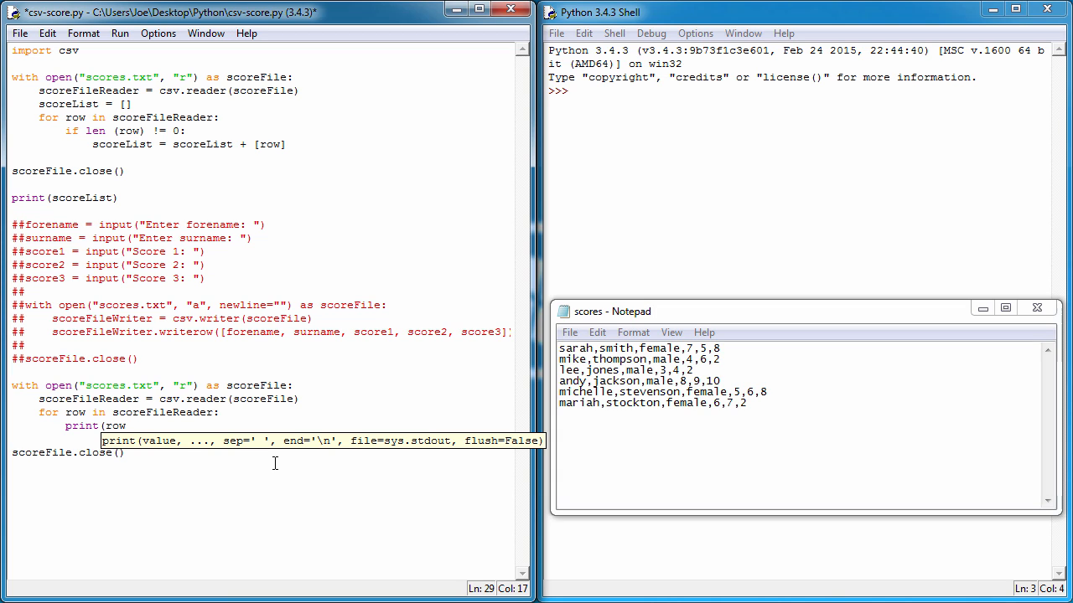
{"action": "type", "text": "["}
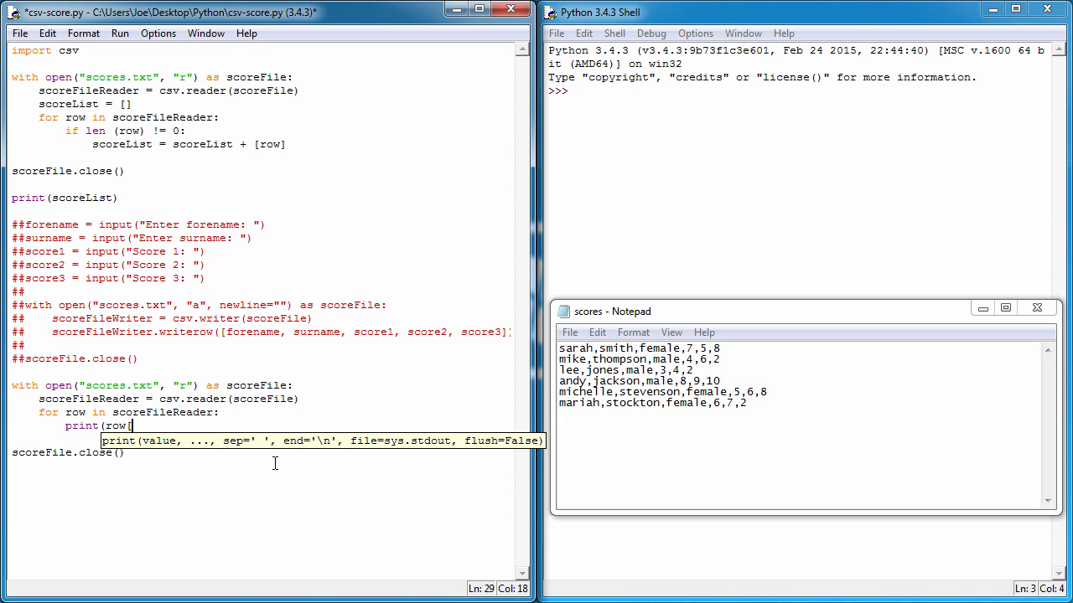
{"action": "type", "text": "0]"}
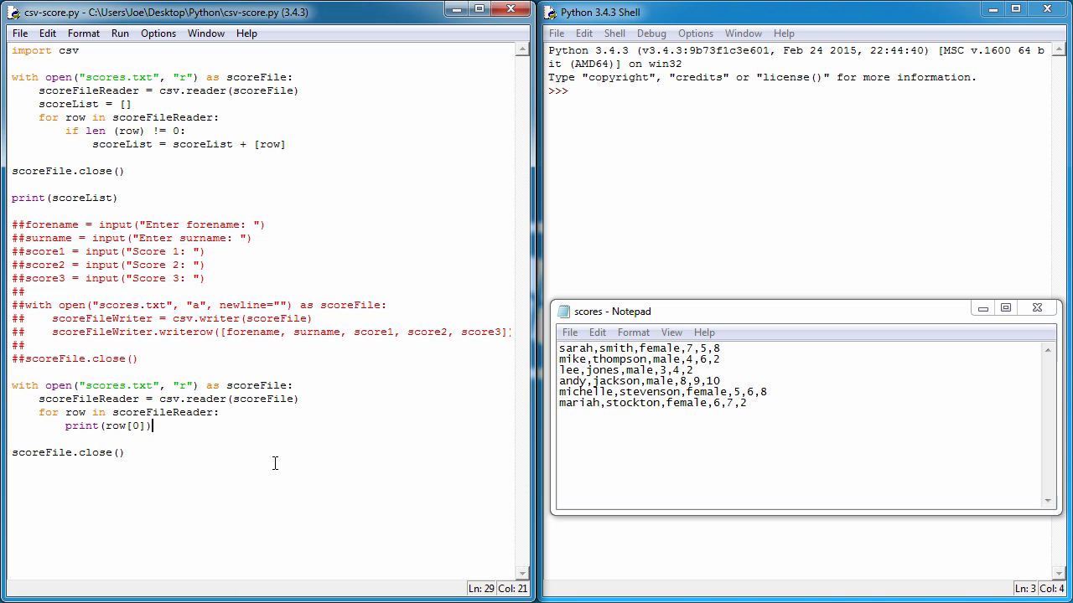
{"action": "key", "text": "F5"}
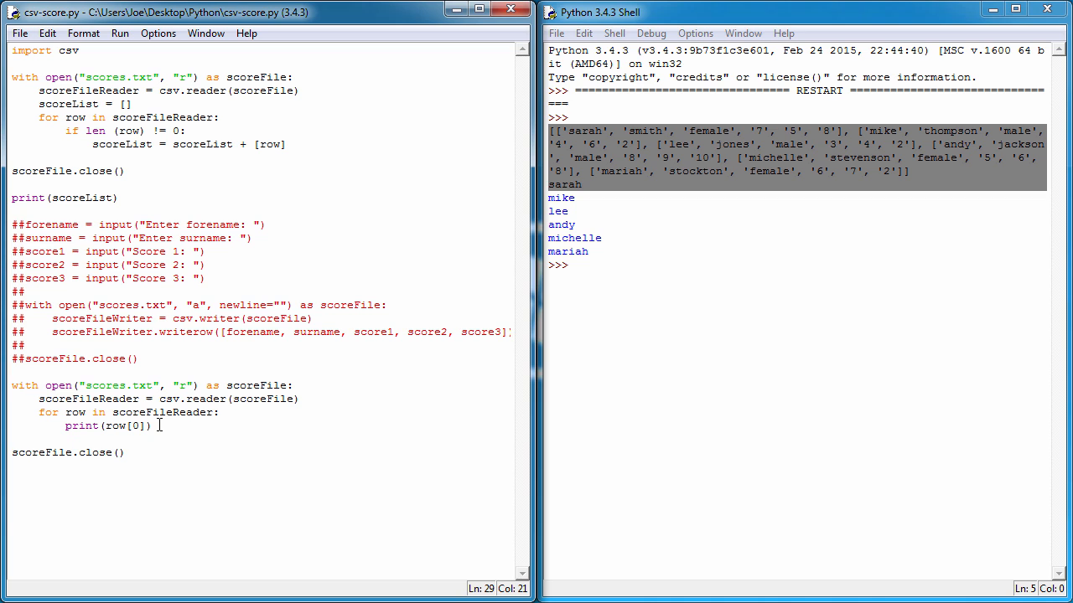
{"action": "mouse_move", "coordinate": [621, 250]}
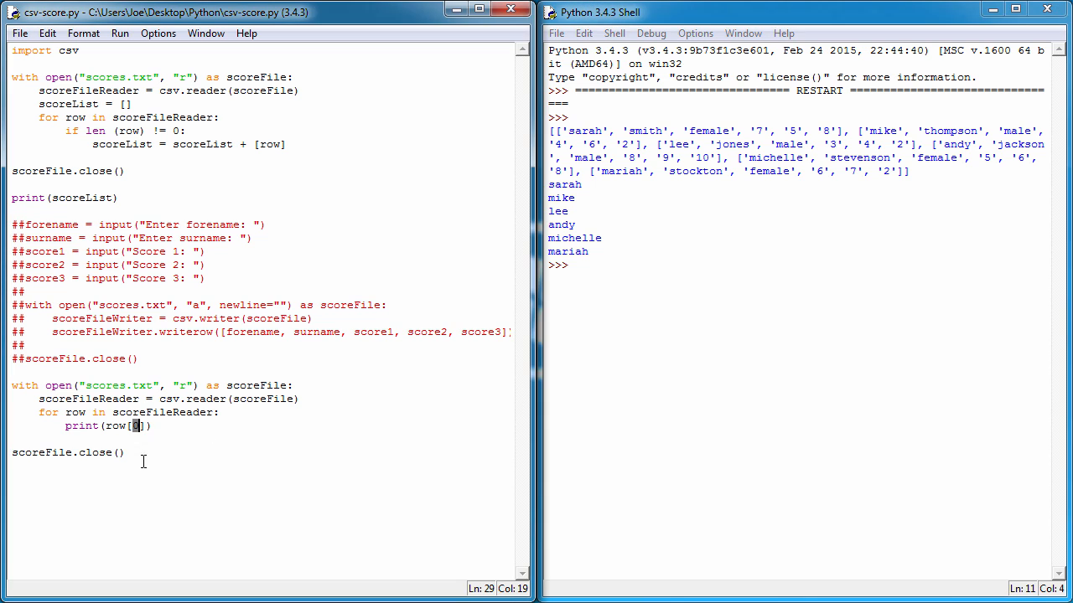
{"action": "mouse_move", "coordinate": [141, 479]}
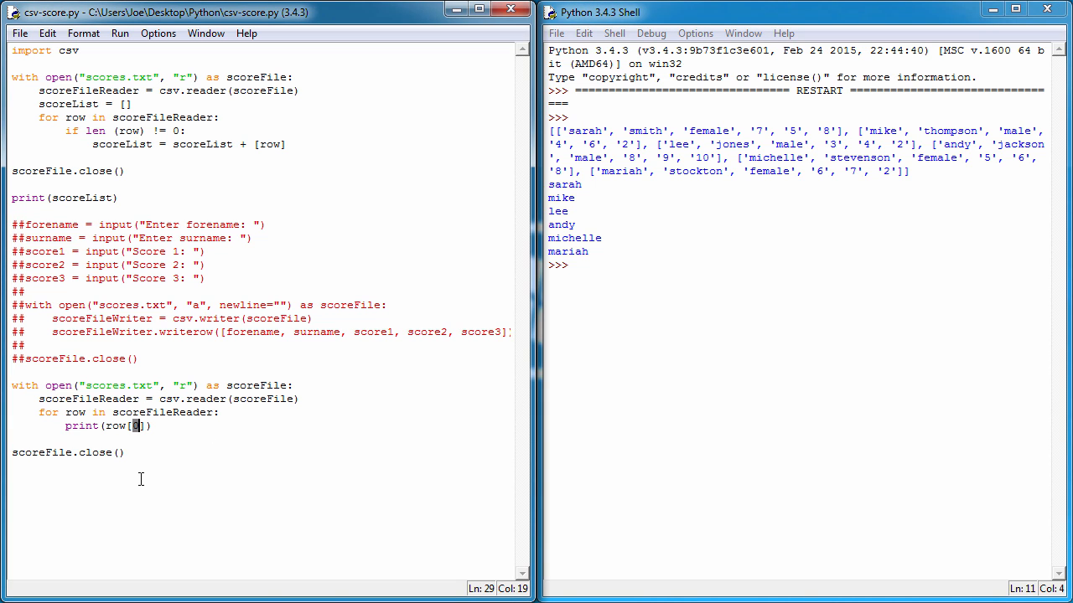
Change the index to print(row[1]) and run the script to list the surnames.
{"action": "type", "text": "1"}
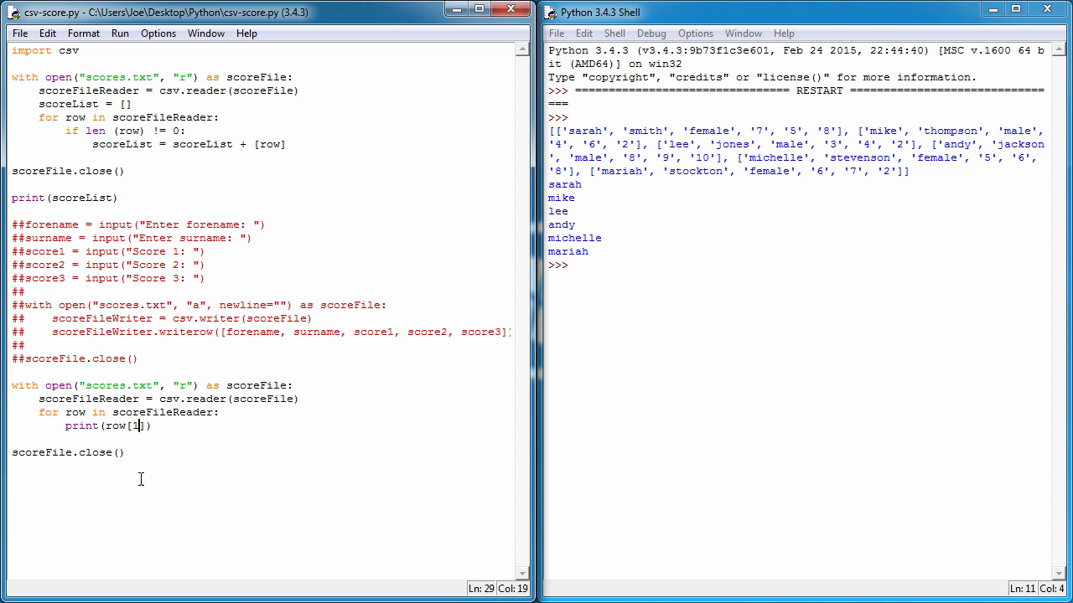
{"action": "key", "text": "F5"}
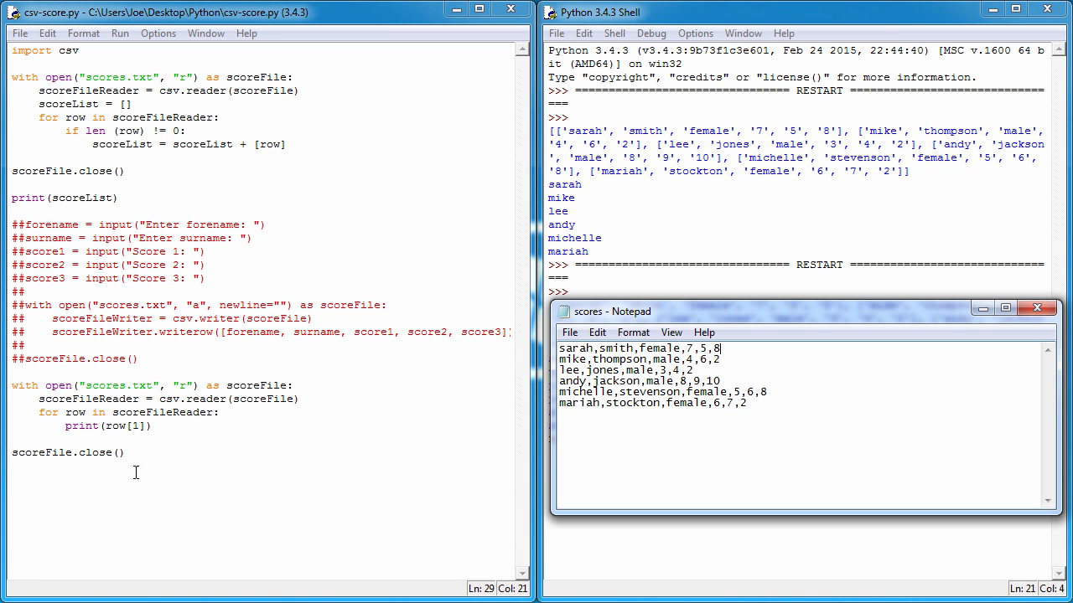
{"action": "key", "text": "ctrl+a"}
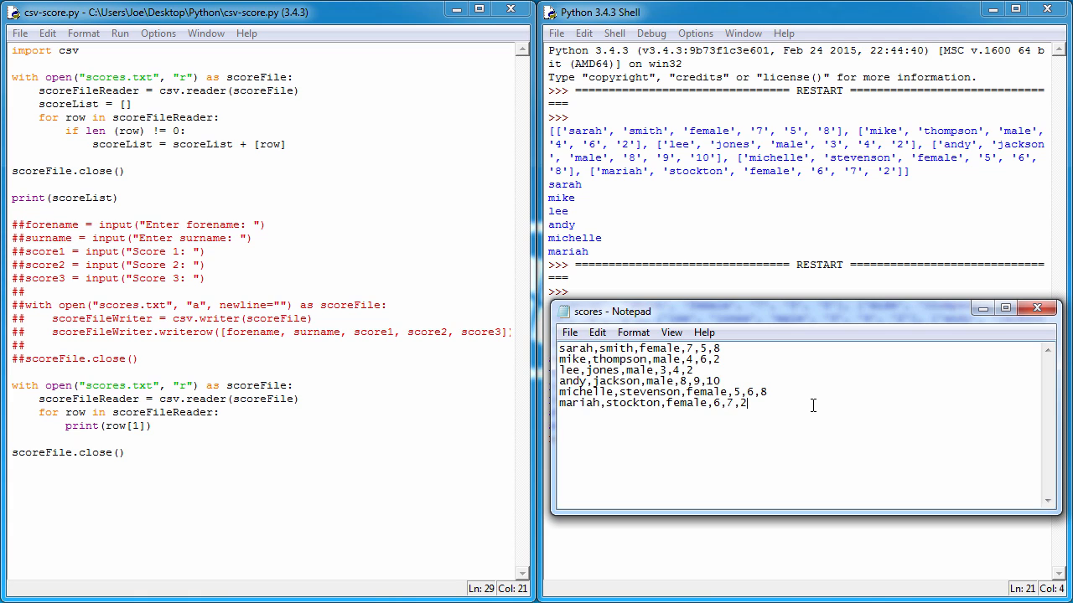
{"action": "mouse_move", "coordinate": [587, 352]}
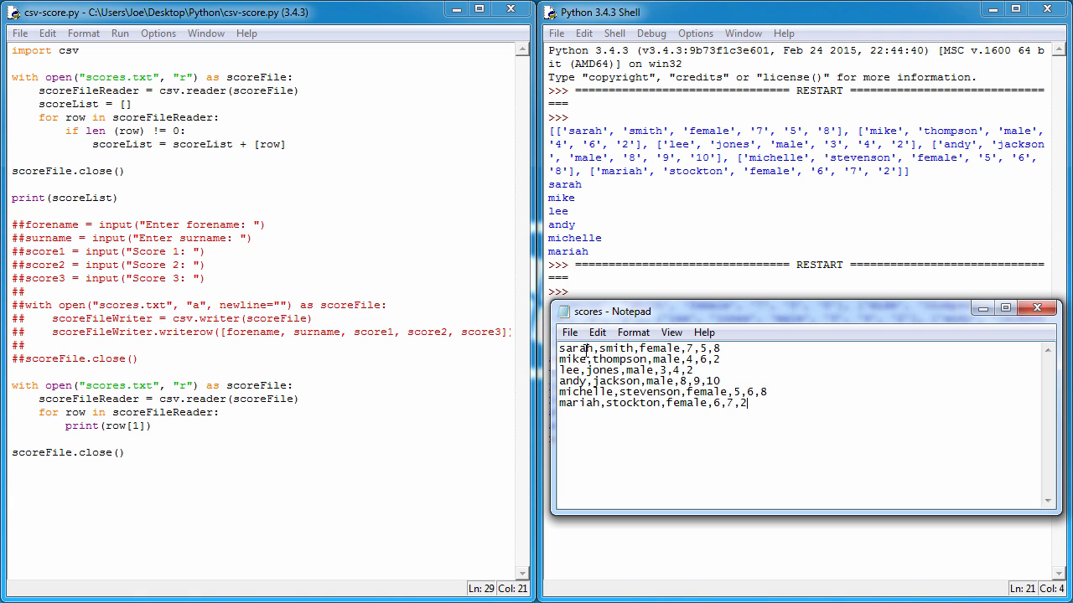